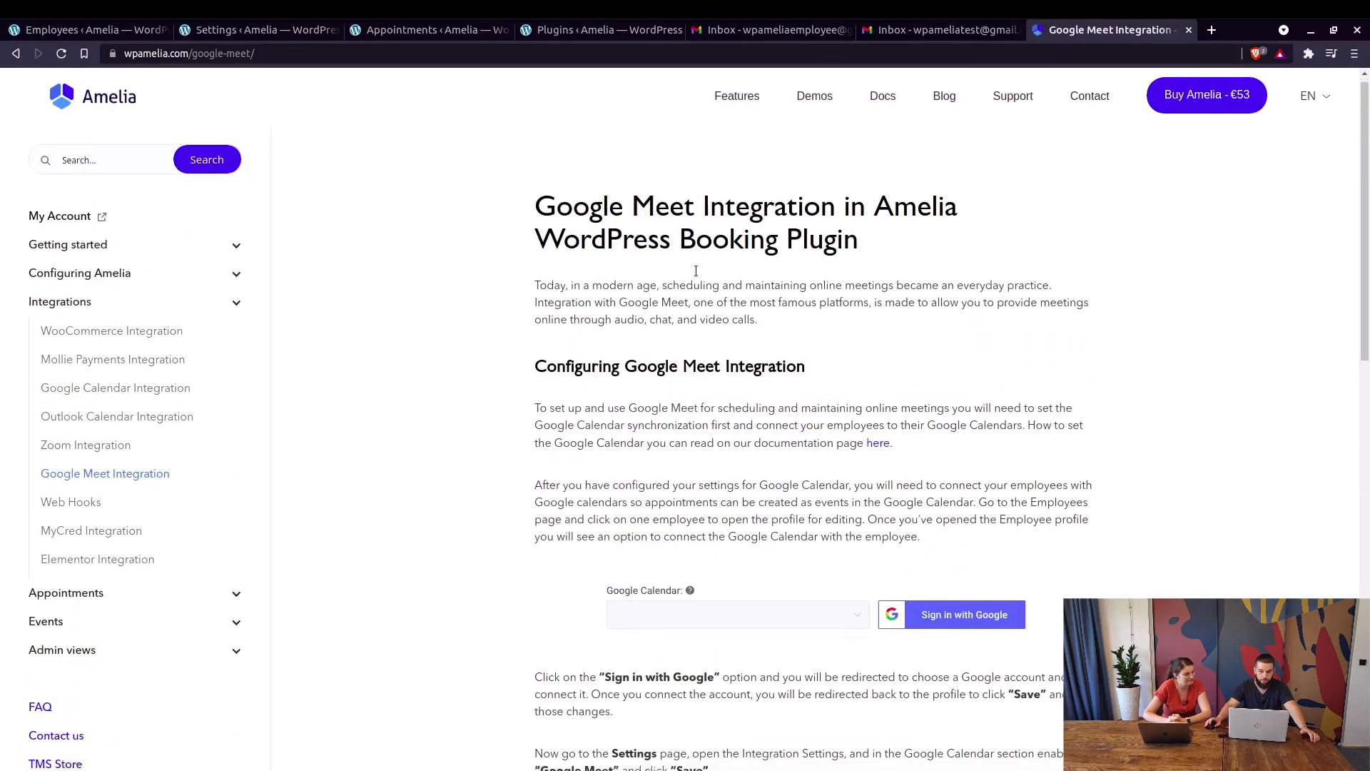
Step: Open Amelia Settings and confirm Enable Google Meet is on under Google Calendar integration
scroll(down, 3)
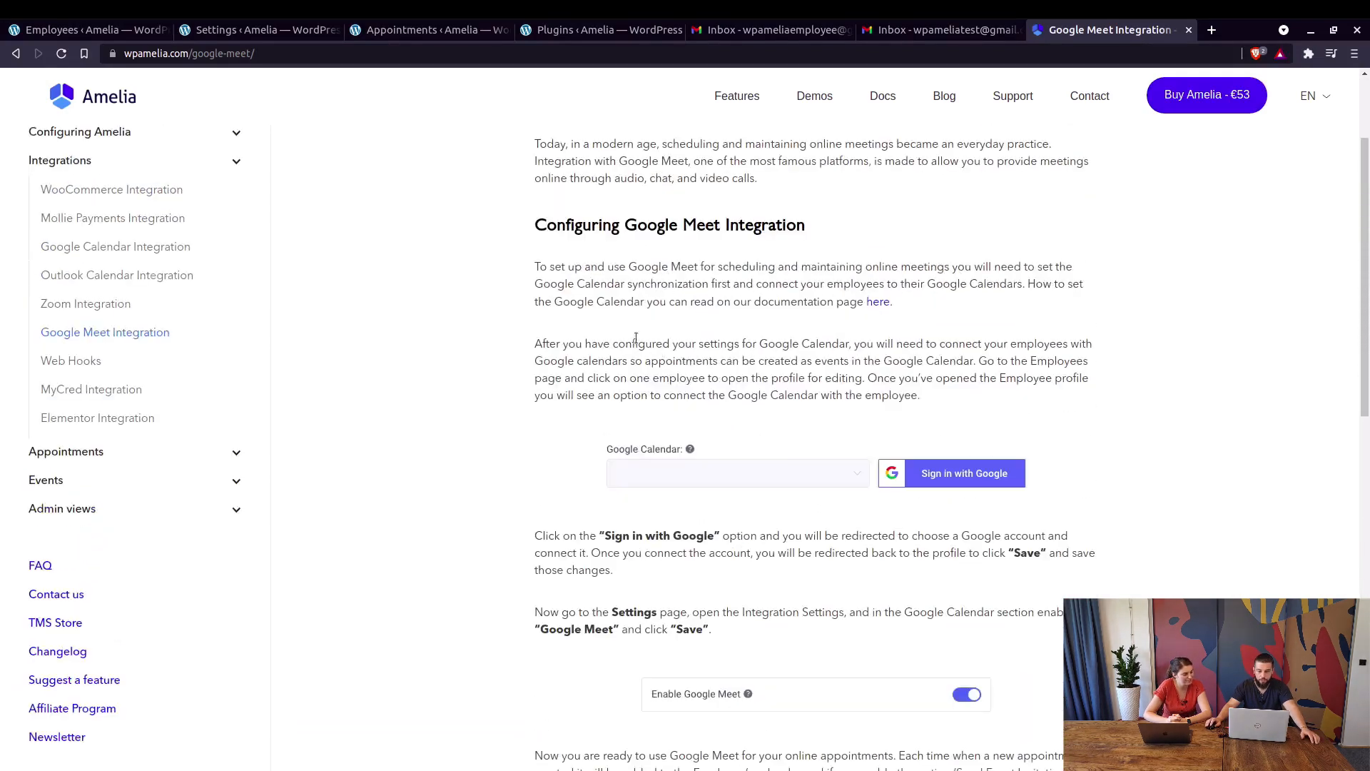
mouse_move(642, 224)
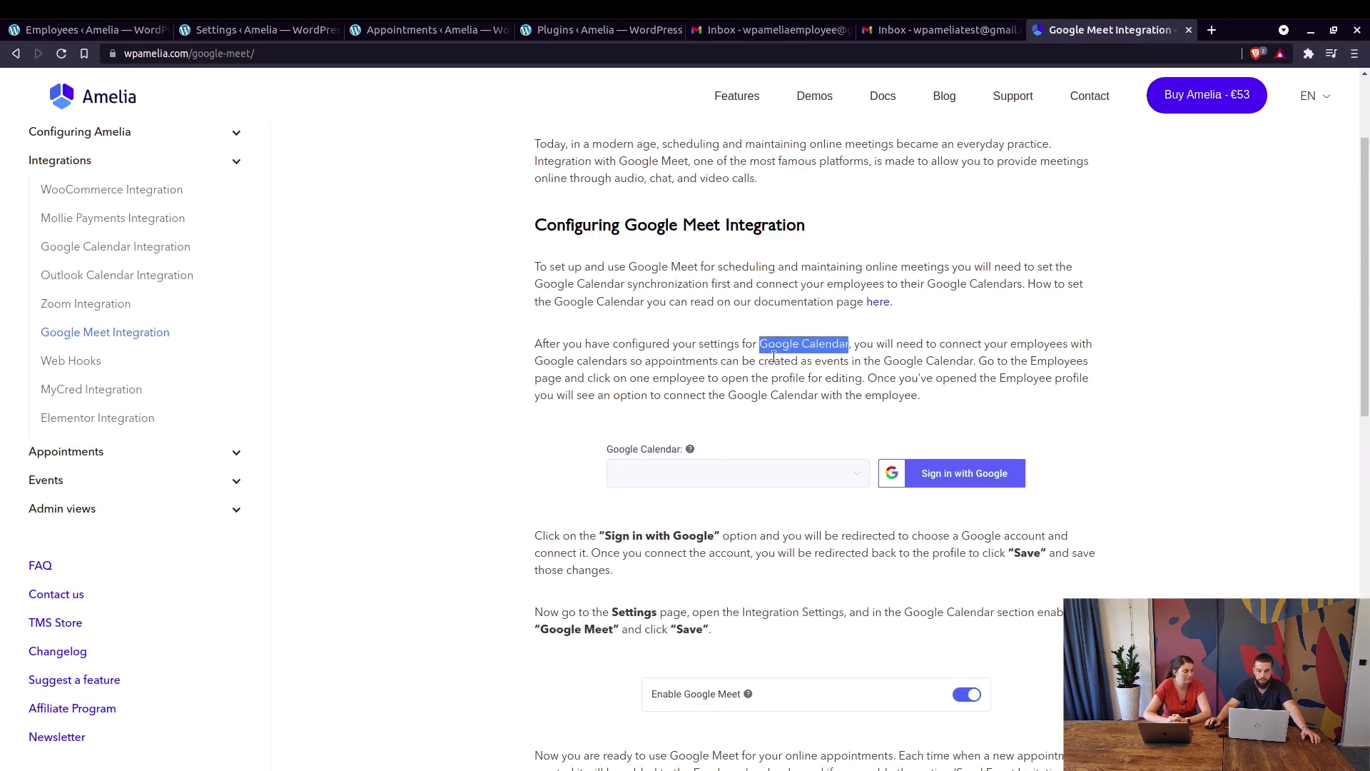
mouse_move(798, 321)
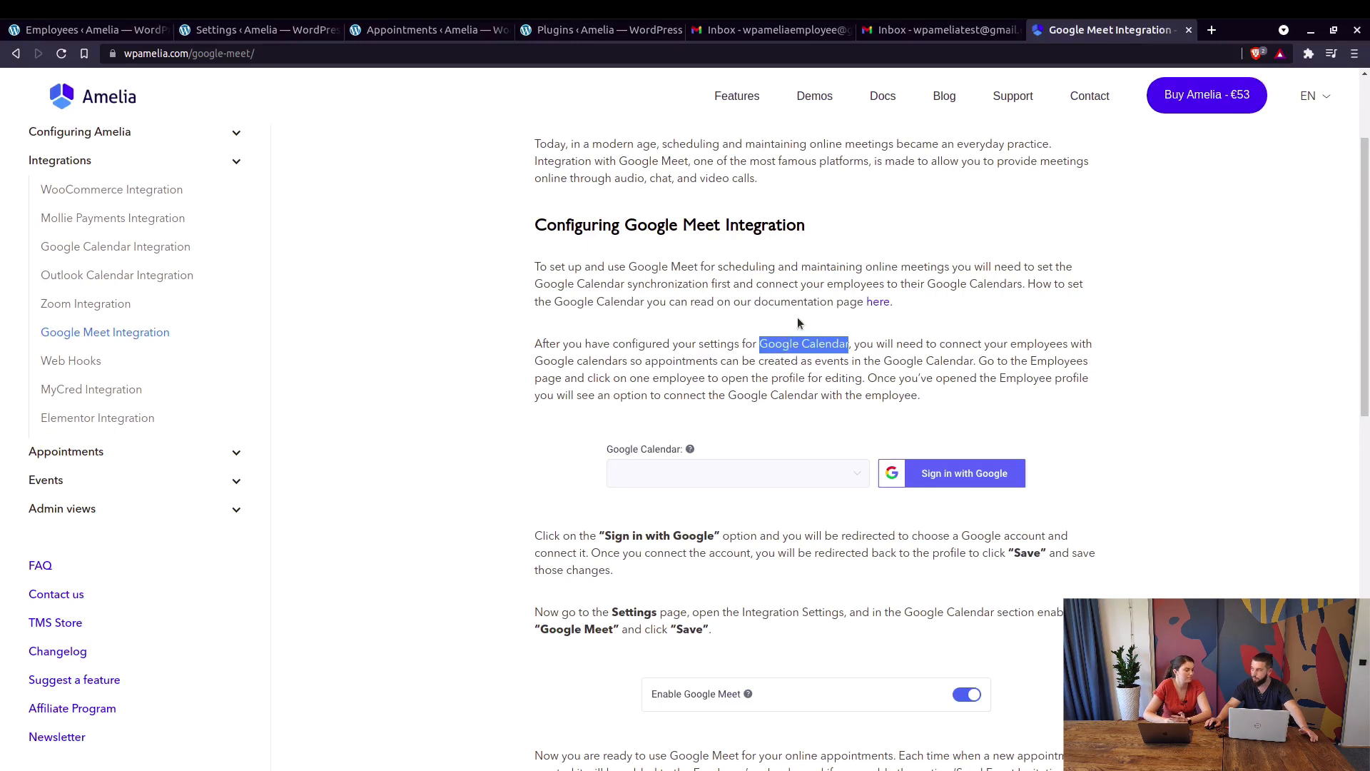
mouse_move(879, 304)
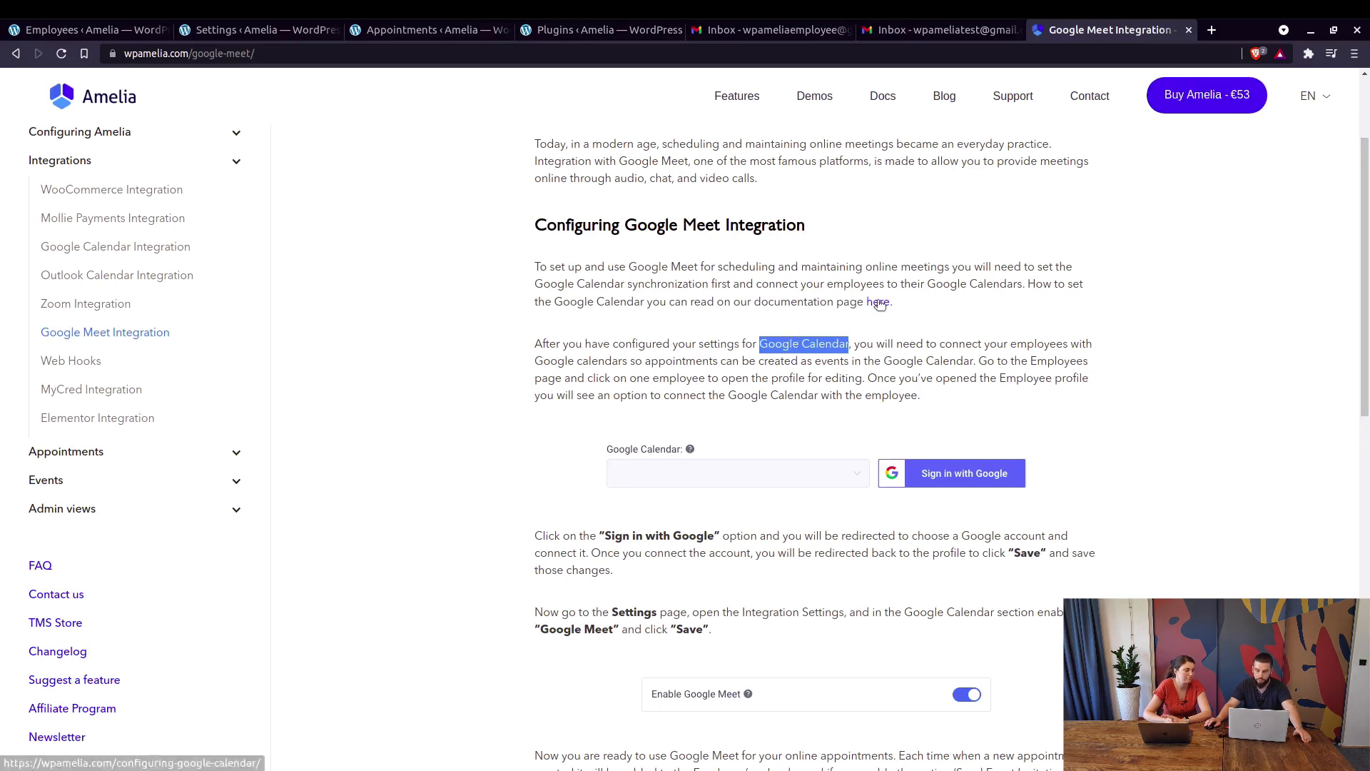
mouse_move(220, 42)
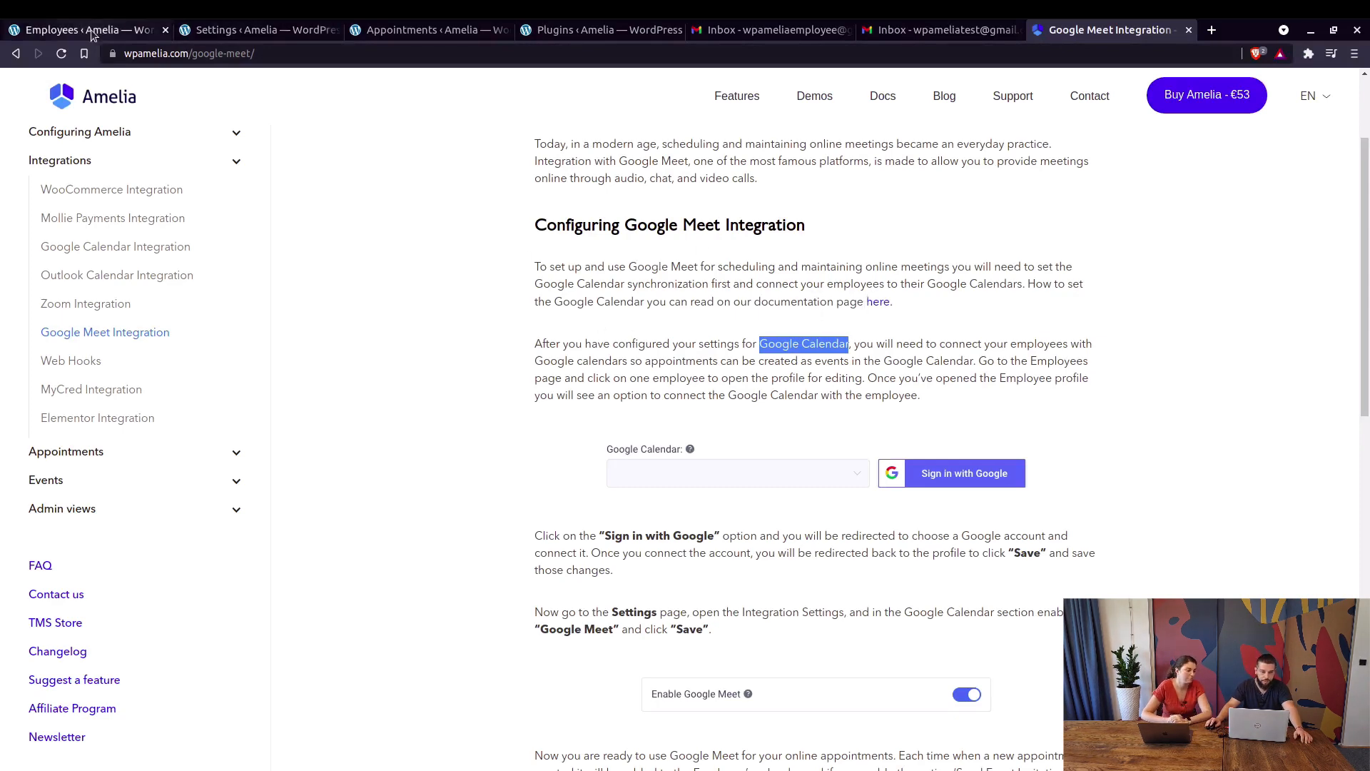
click(257, 30)
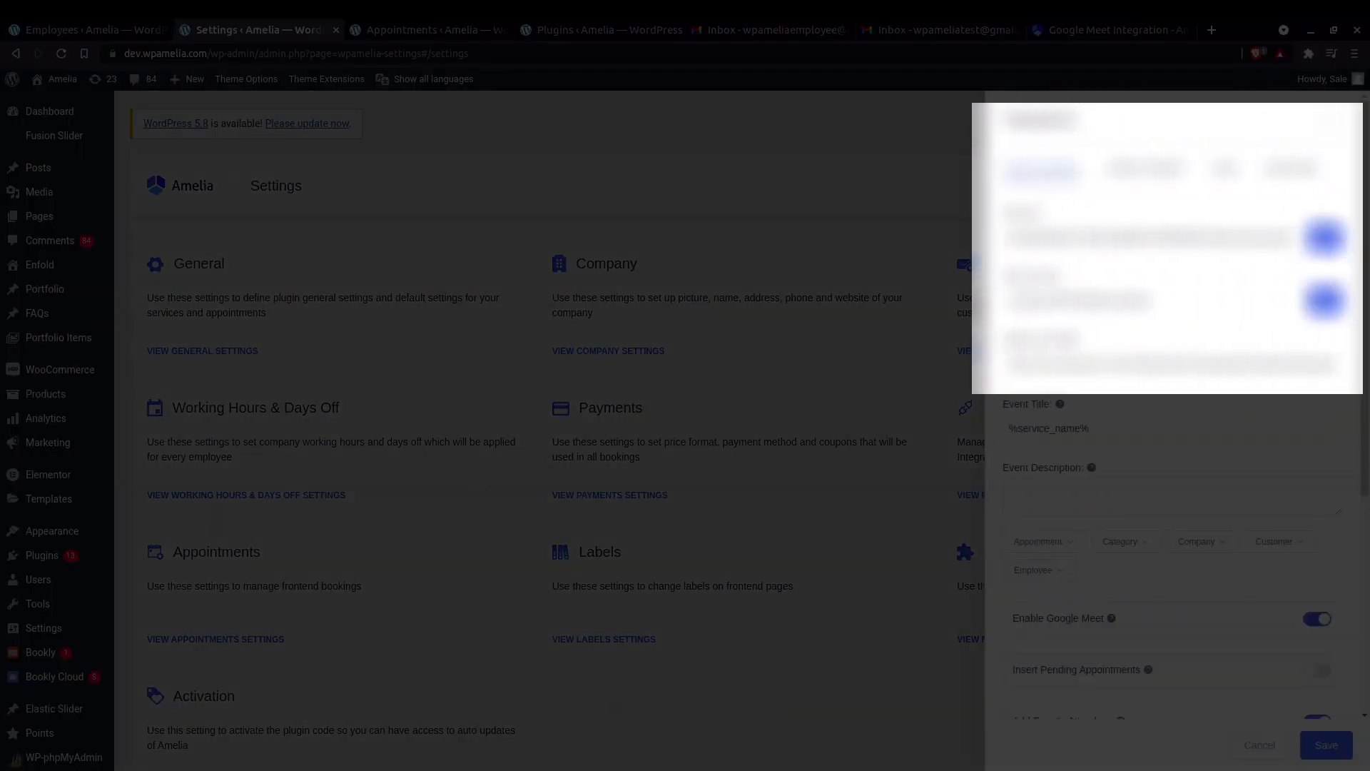
scroll(down, 3)
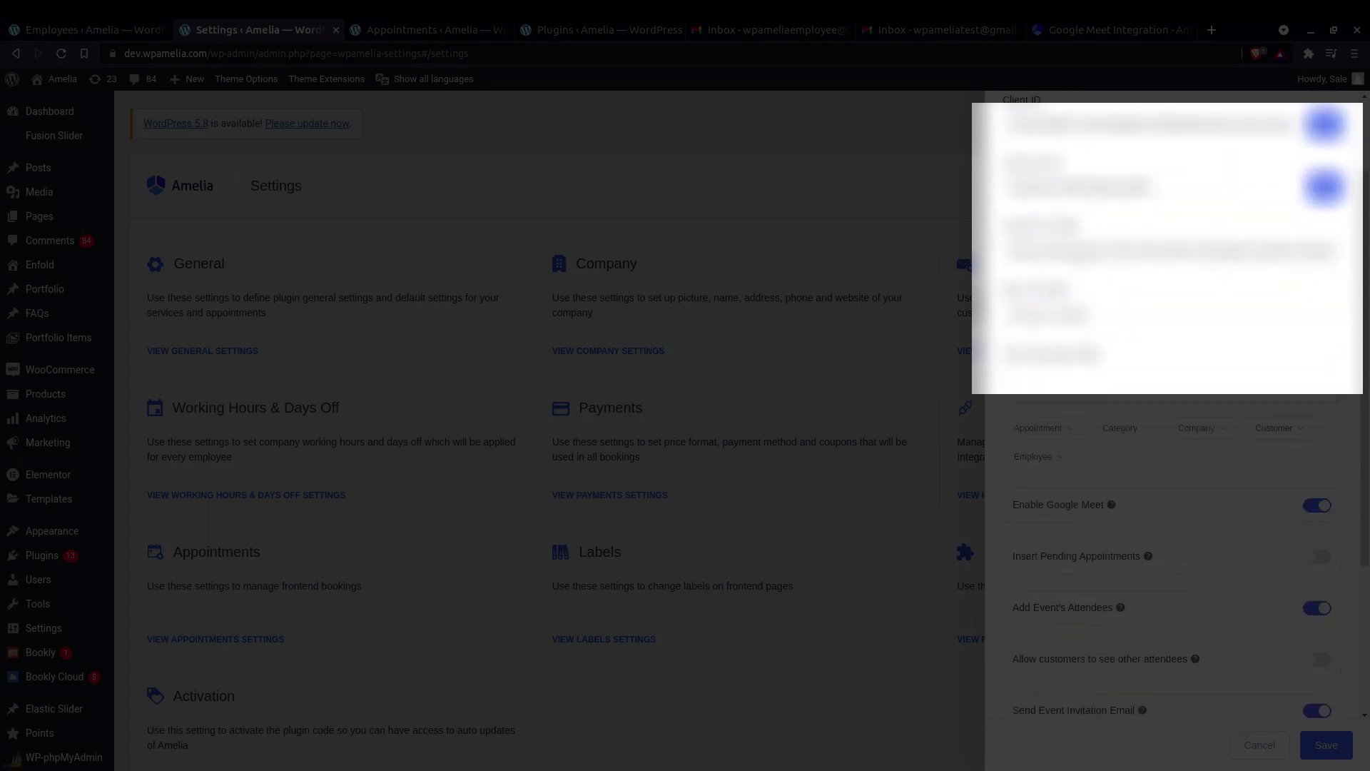
scroll(down, 3)
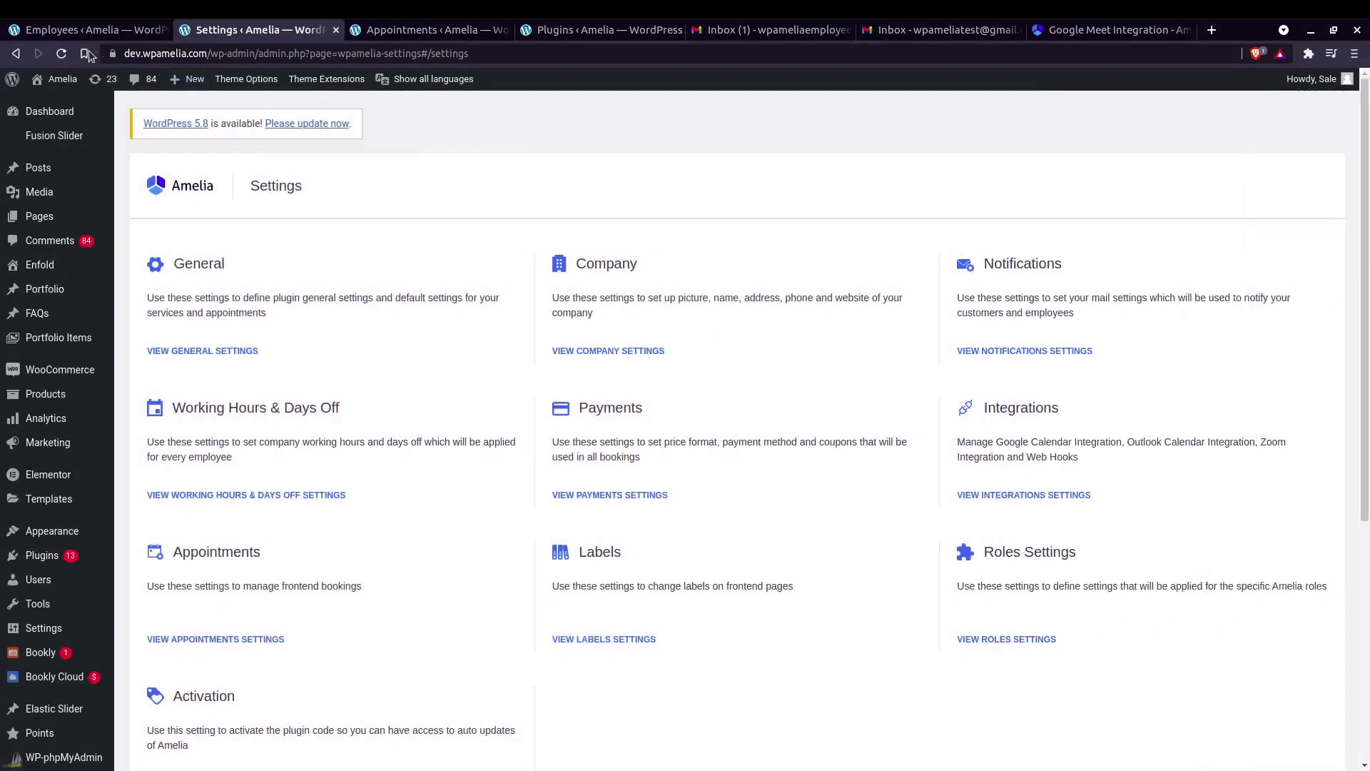
Step: Open the employee profile on the Employees page and start Sign in with Google
click(93, 29)
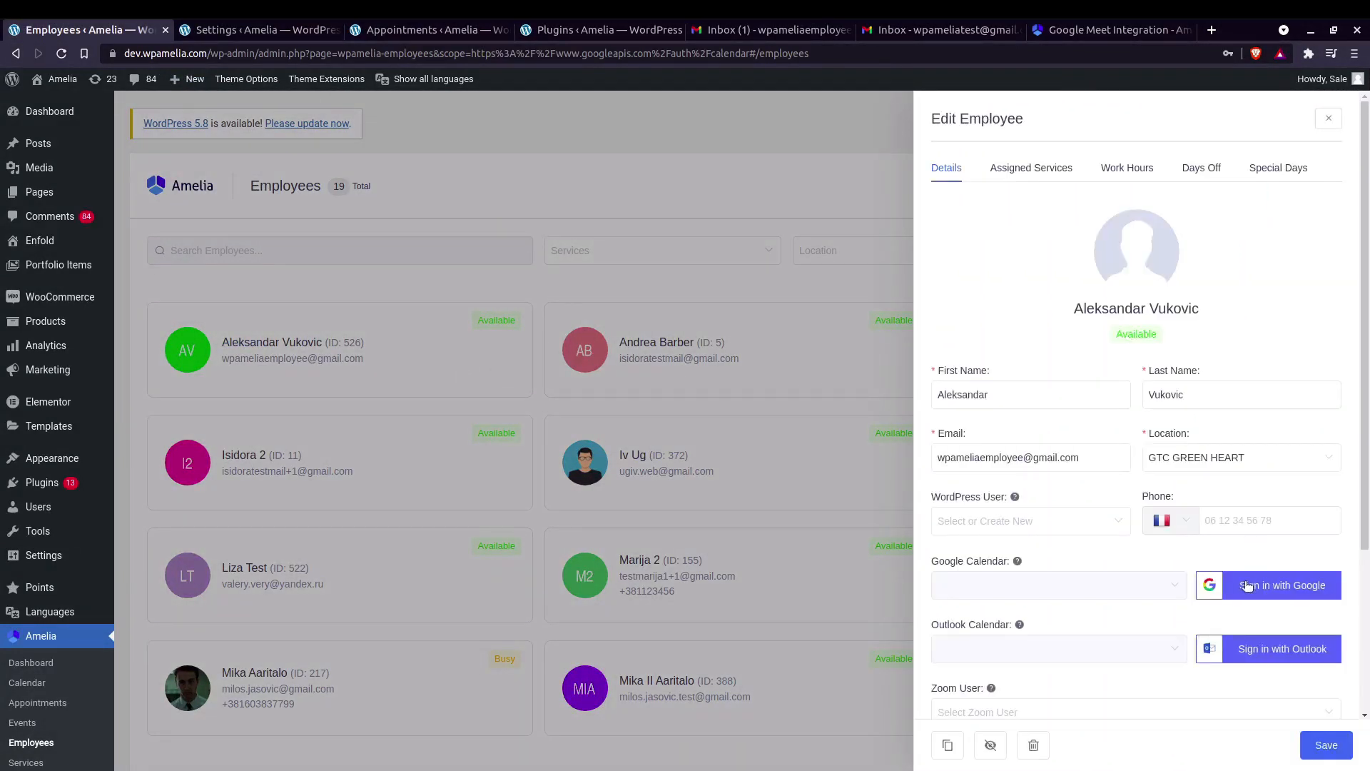
click(1282, 585)
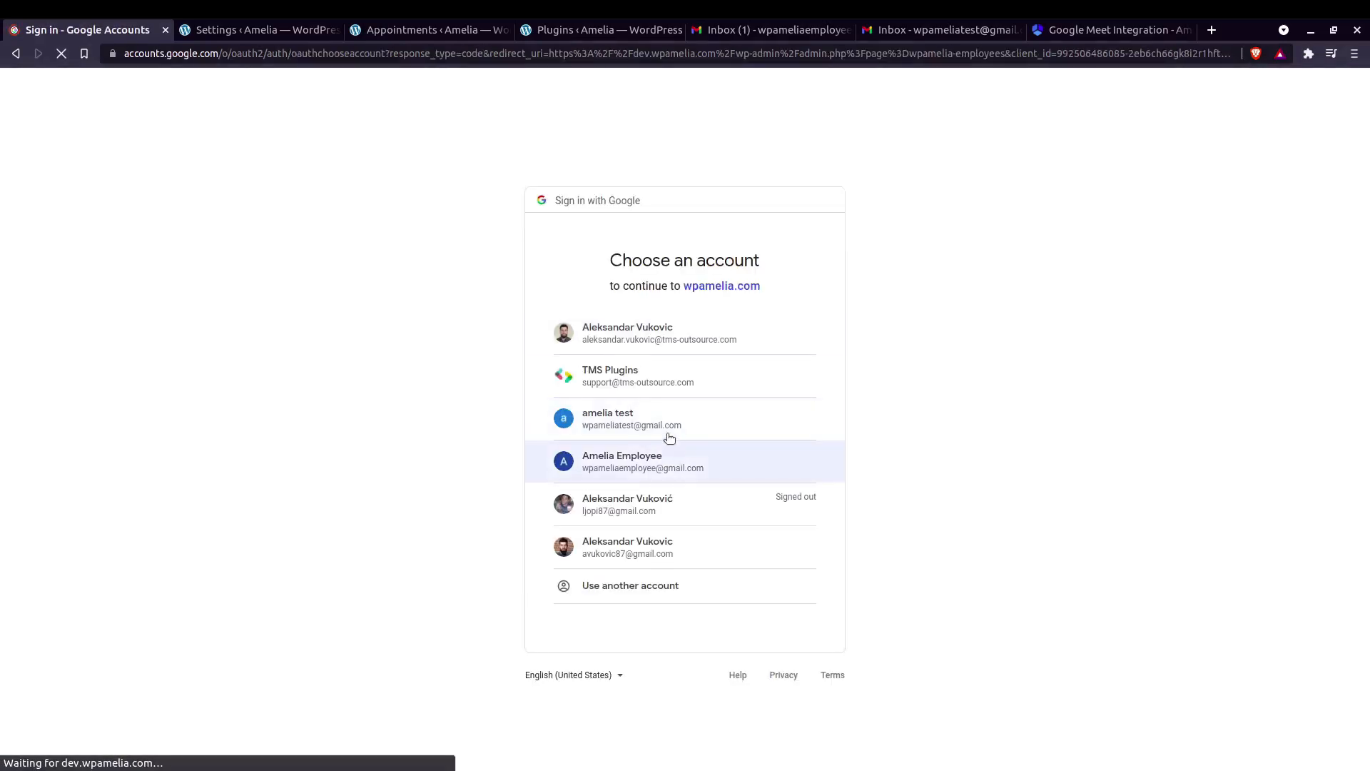
Step: Authorize wpamelia.com with the Amelia Employee Google account, bypassing the unverified-app warning
click(643, 461)
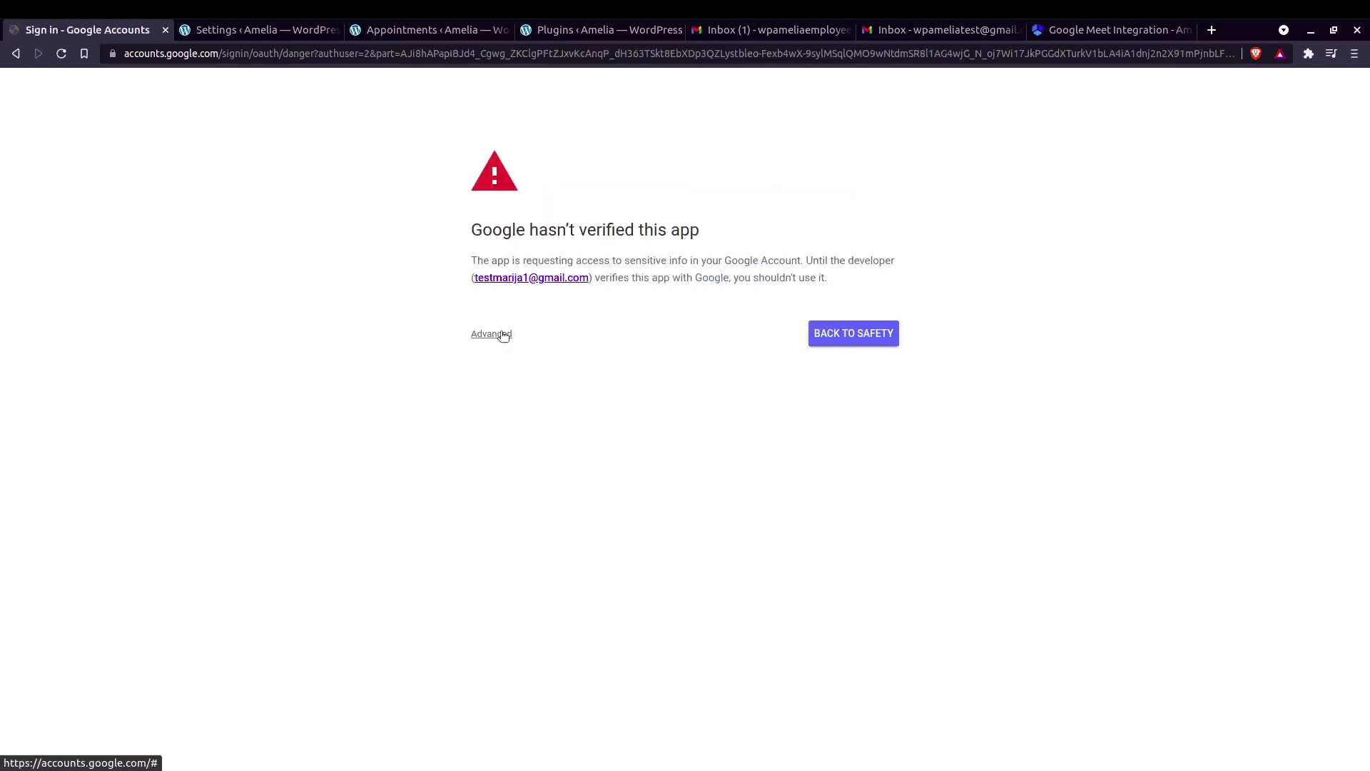
click(491, 334)
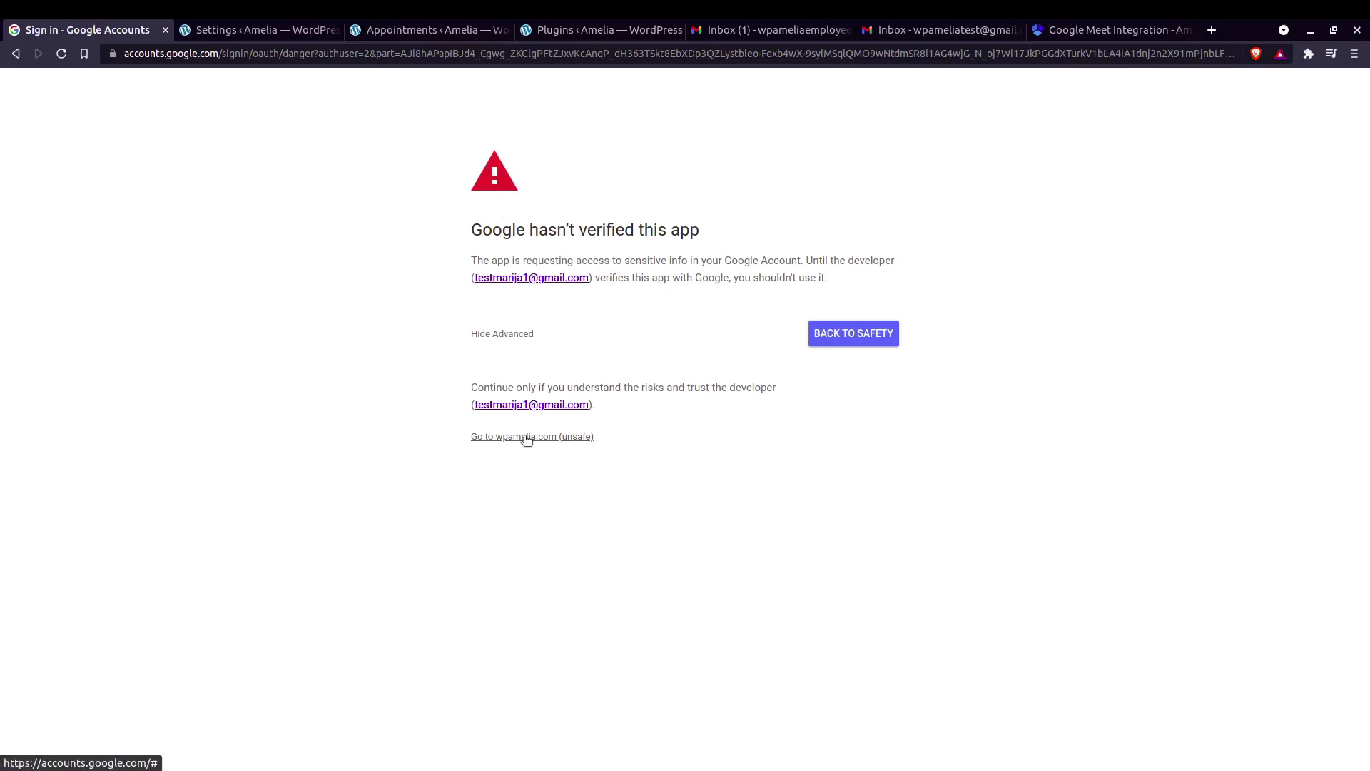
click(532, 437)
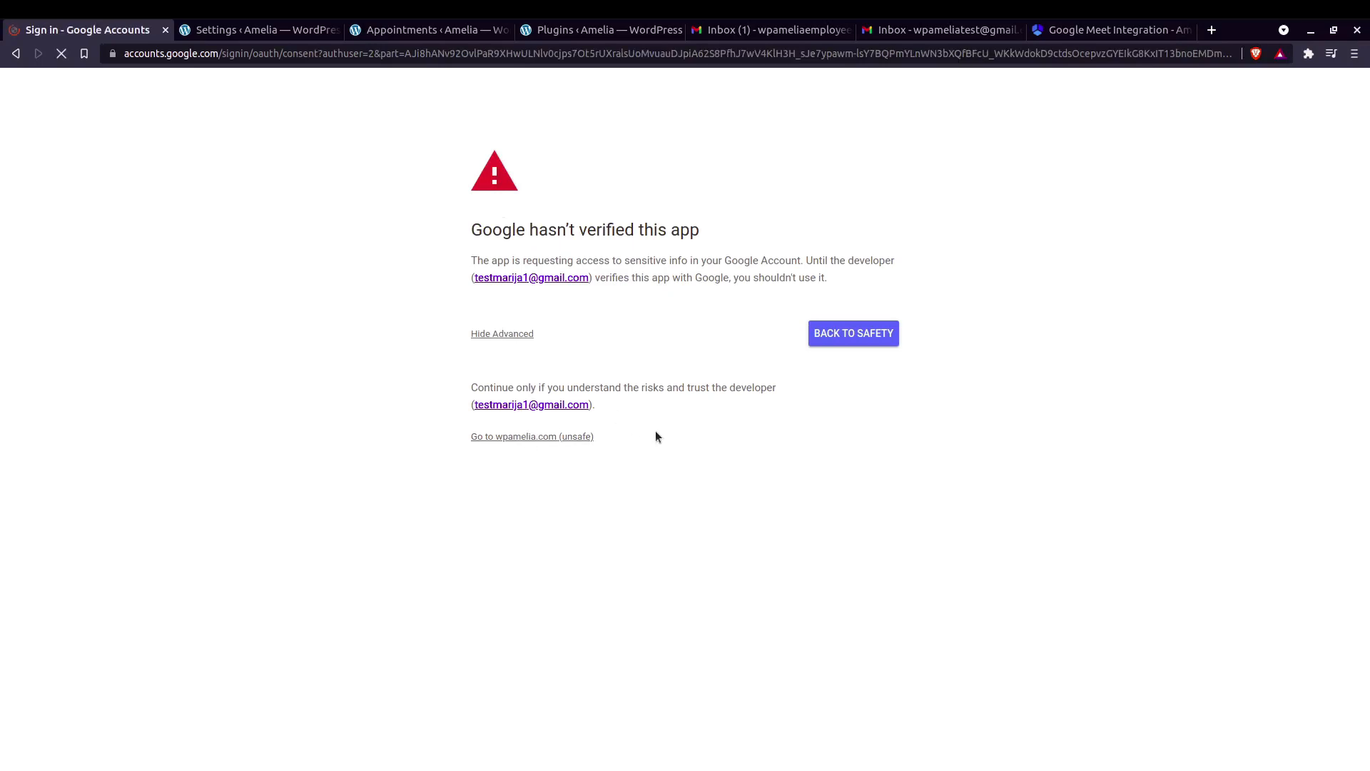
click(532, 436)
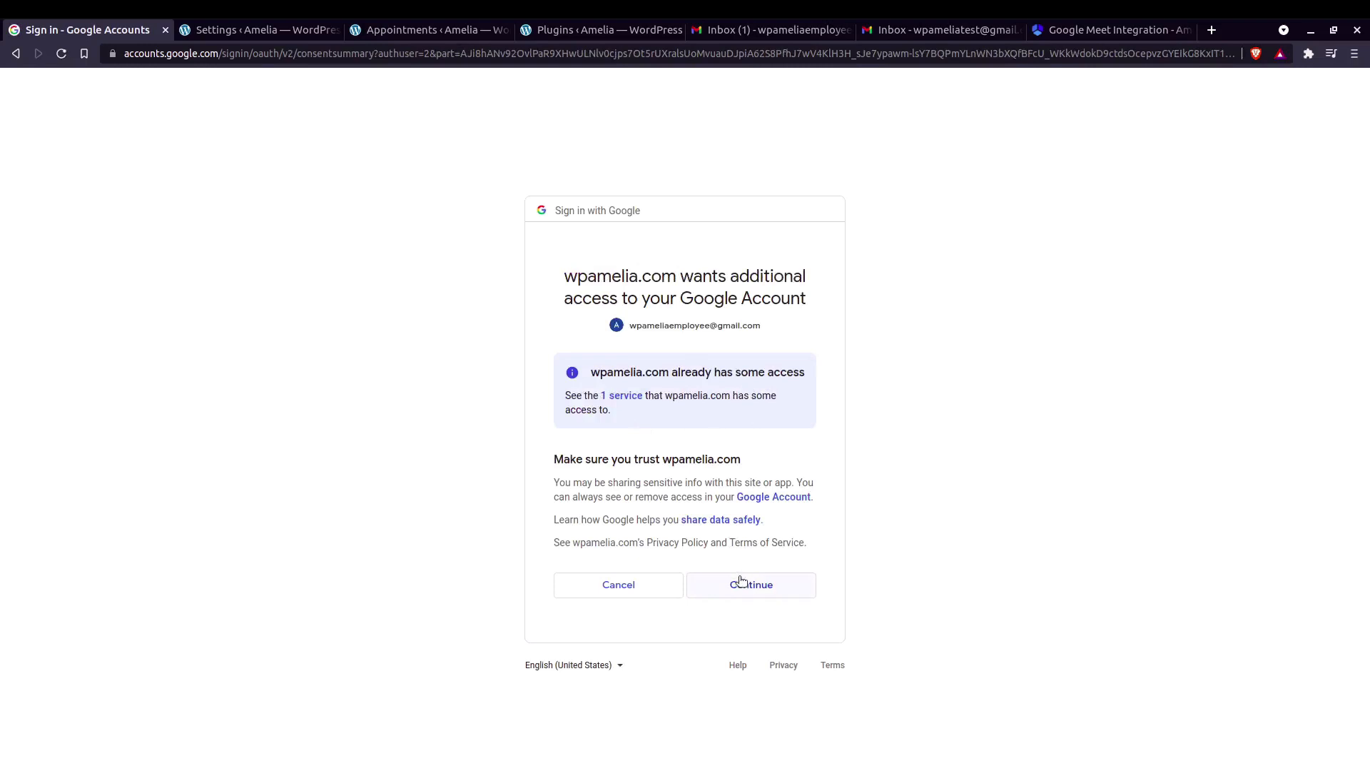
click(751, 585)
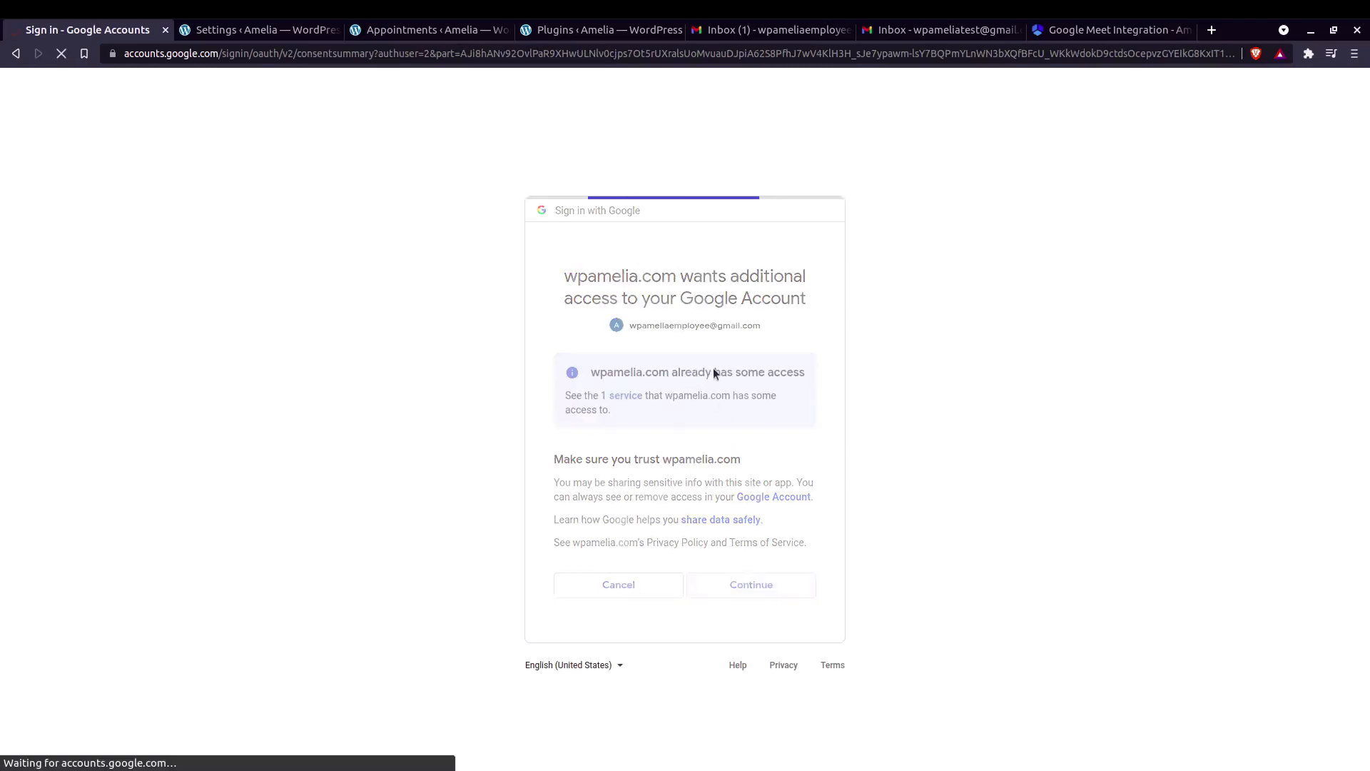
click(751, 585)
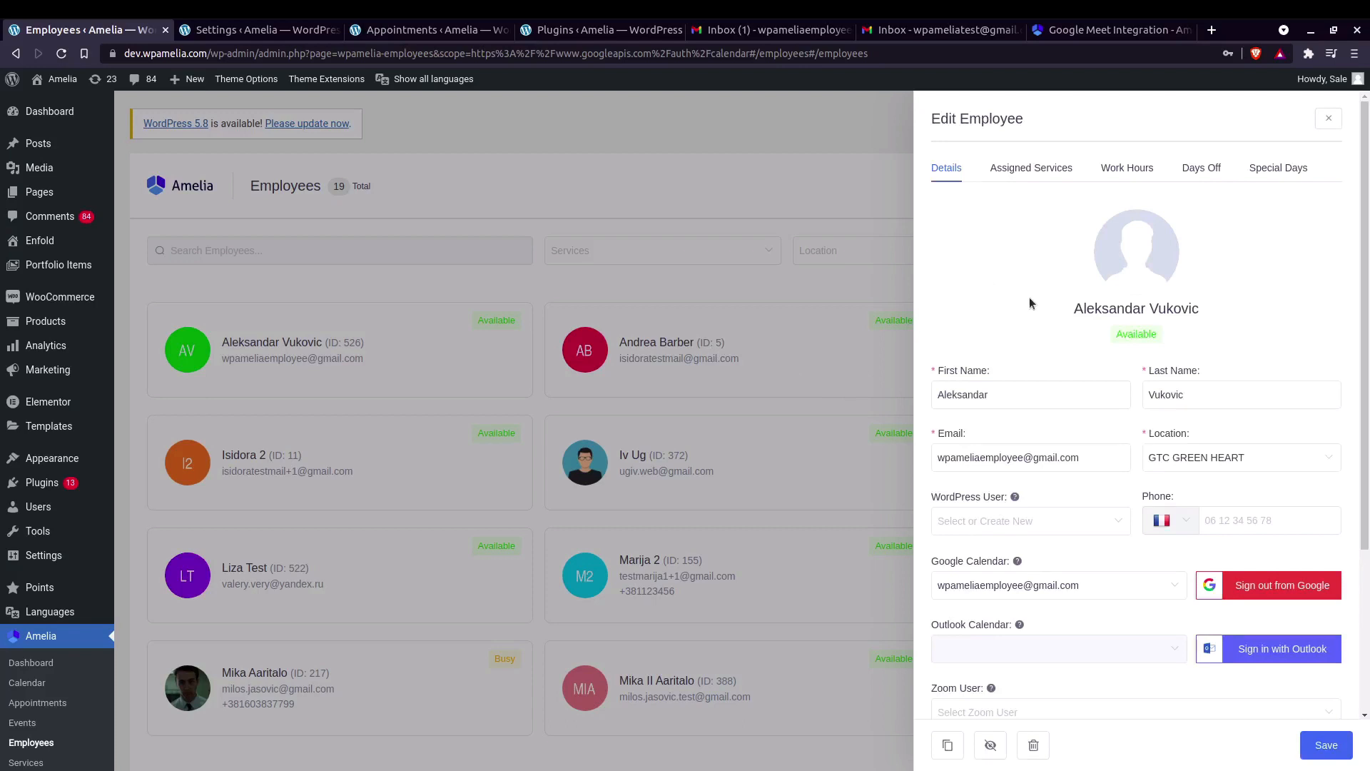
mouse_move(1045, 298)
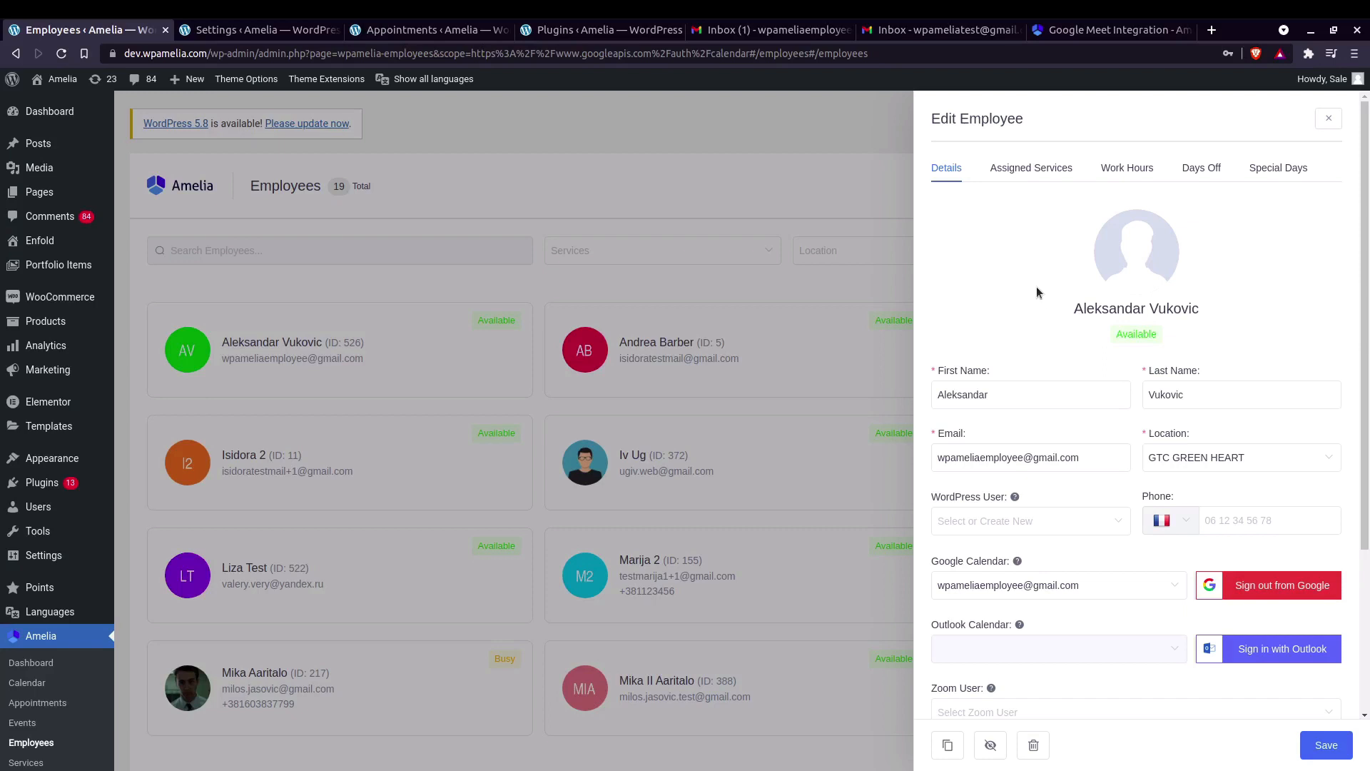
mouse_move(1036, 289)
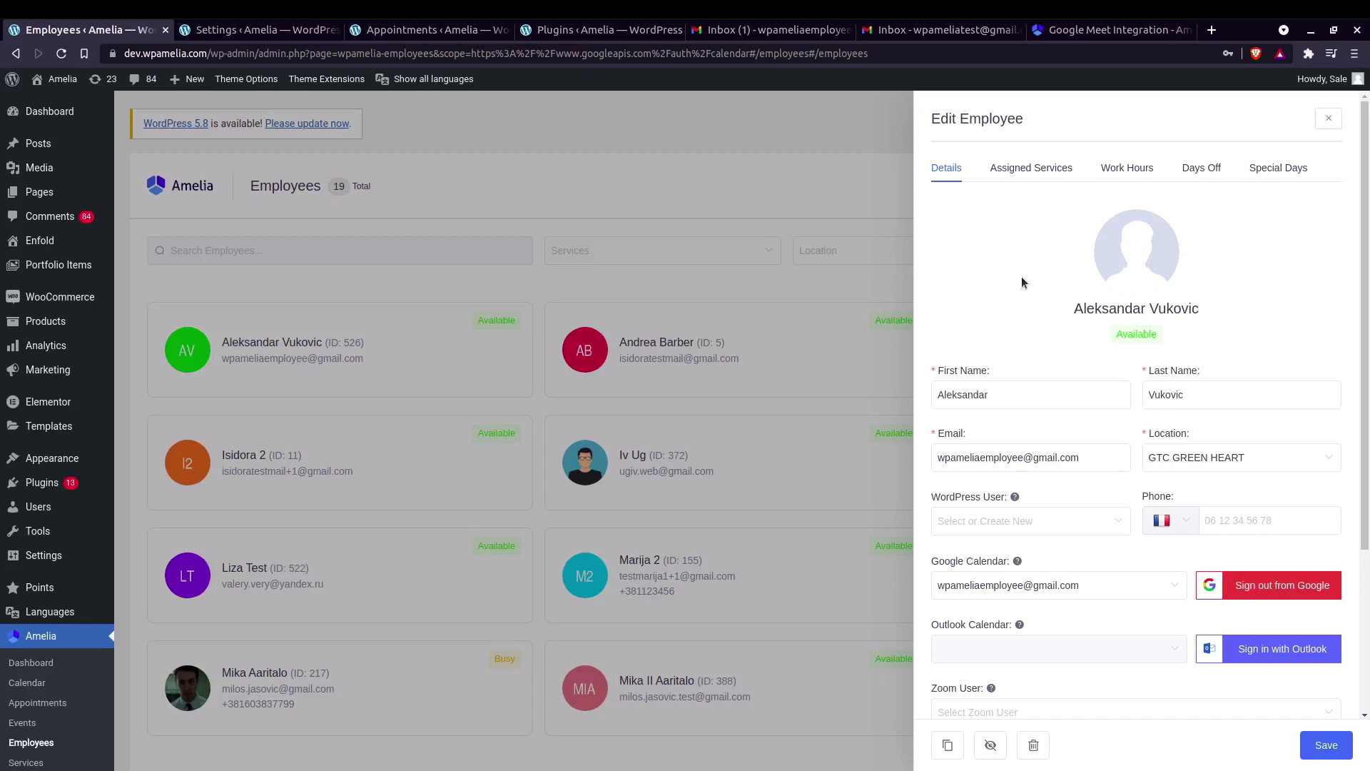
mouse_move(1032, 200)
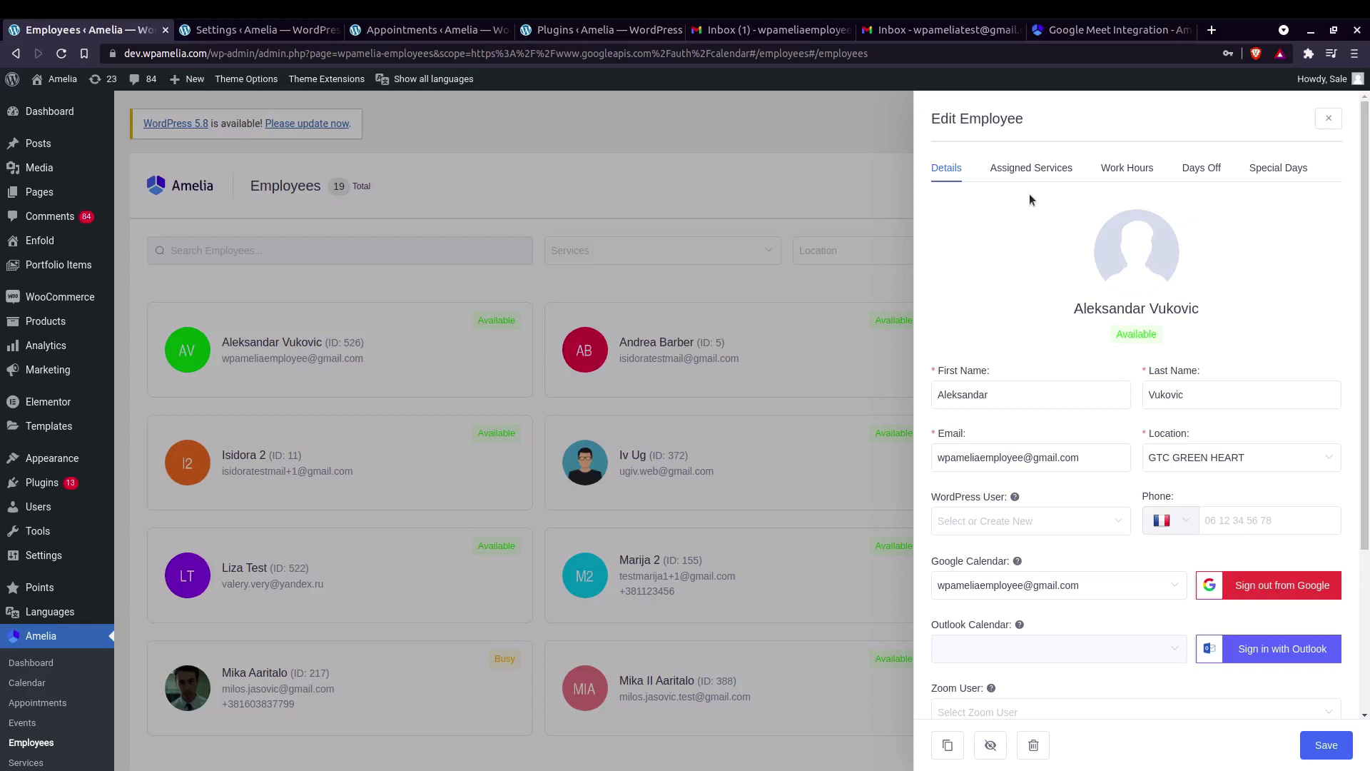
mouse_move(1047, 185)
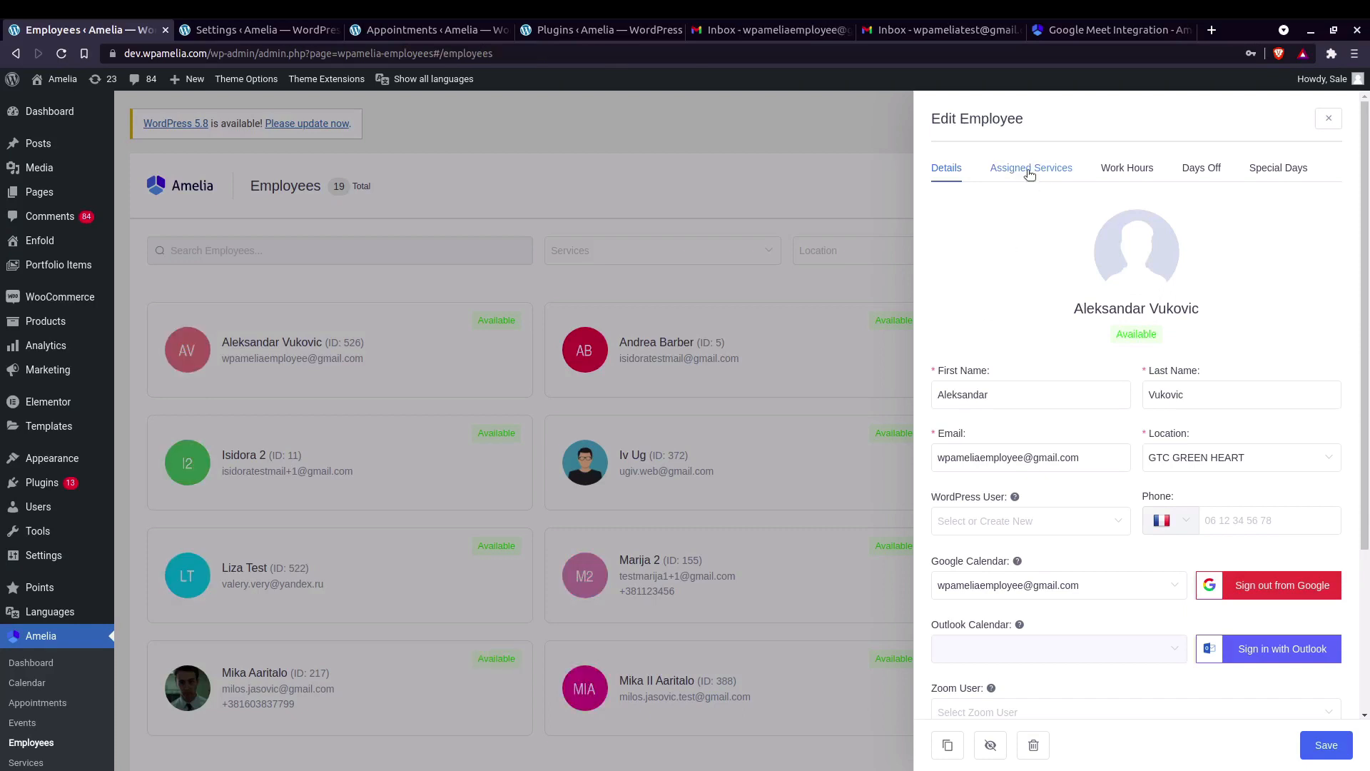
Step: Tick Google Meet under the employee's Assigned Services and save the employee
click(1031, 167)
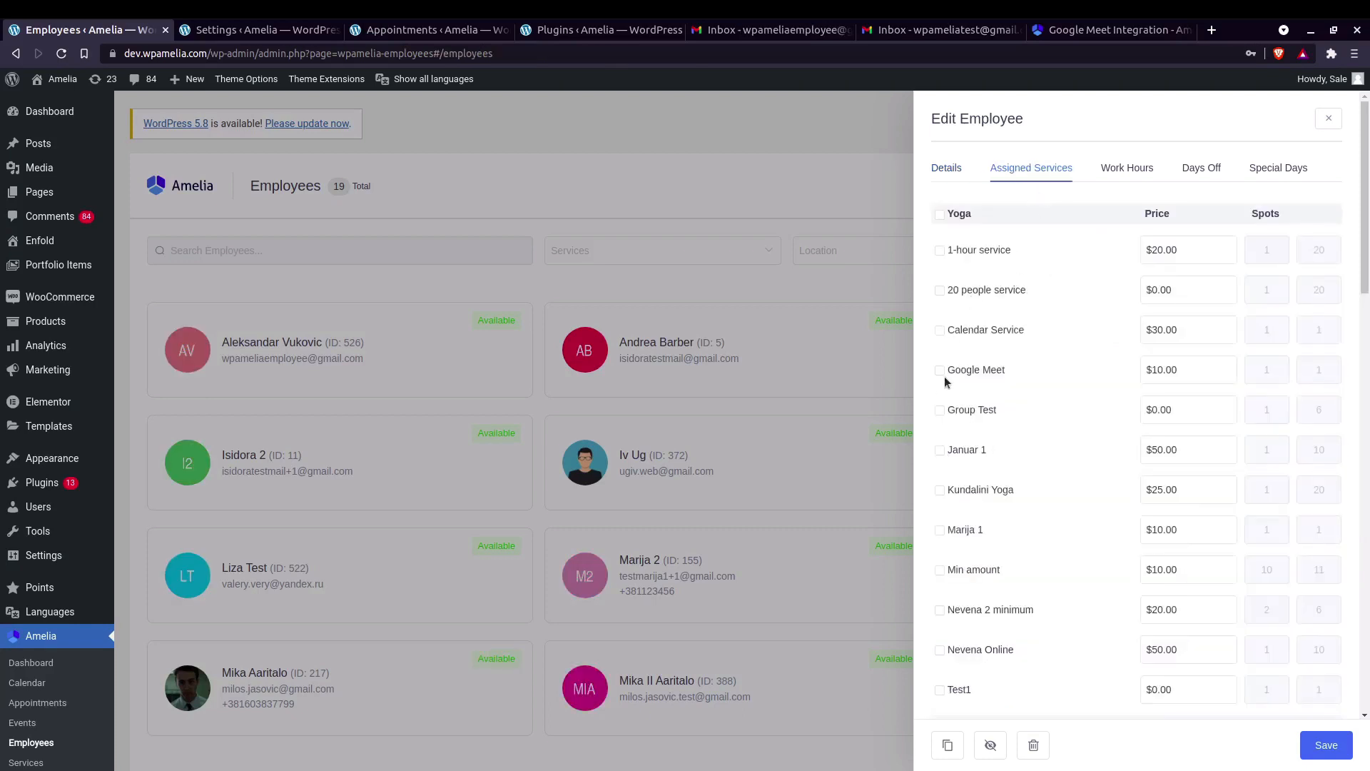
click(940, 370)
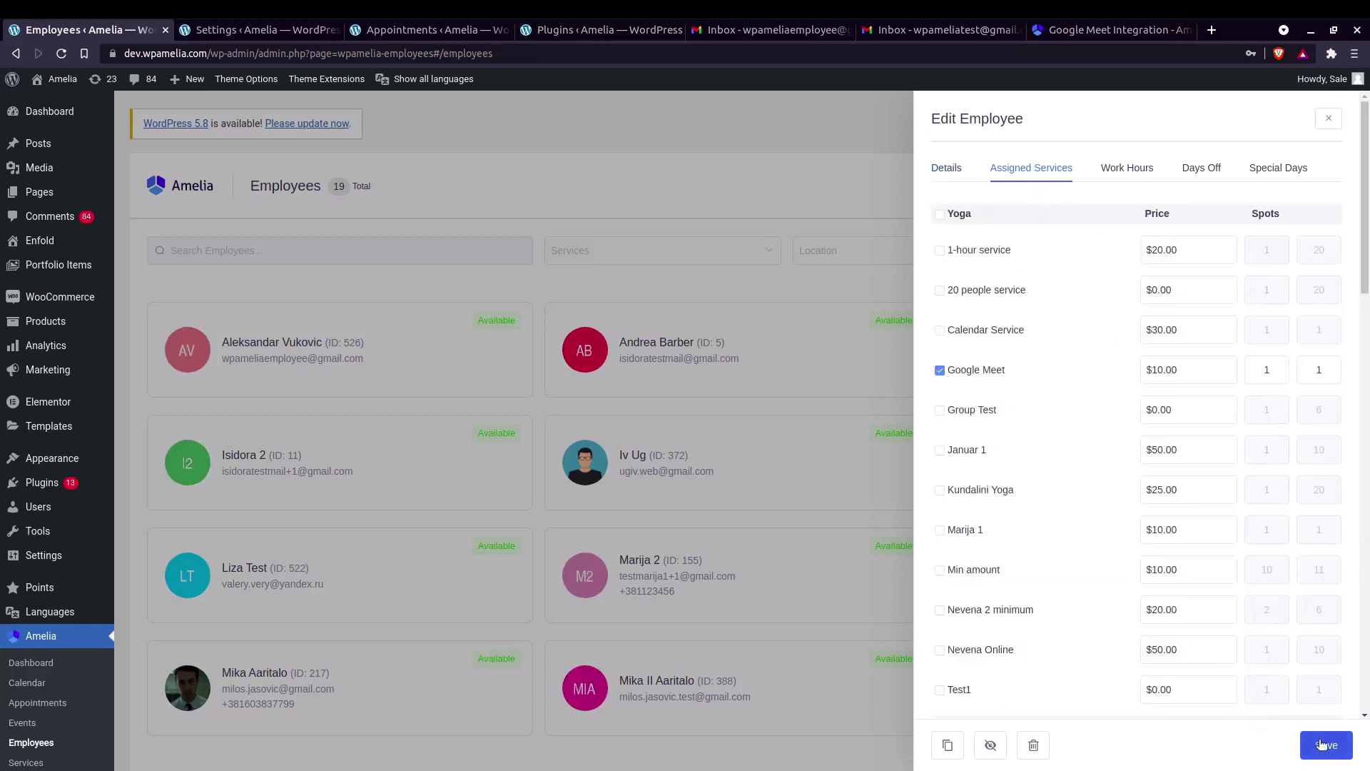
click(1326, 746)
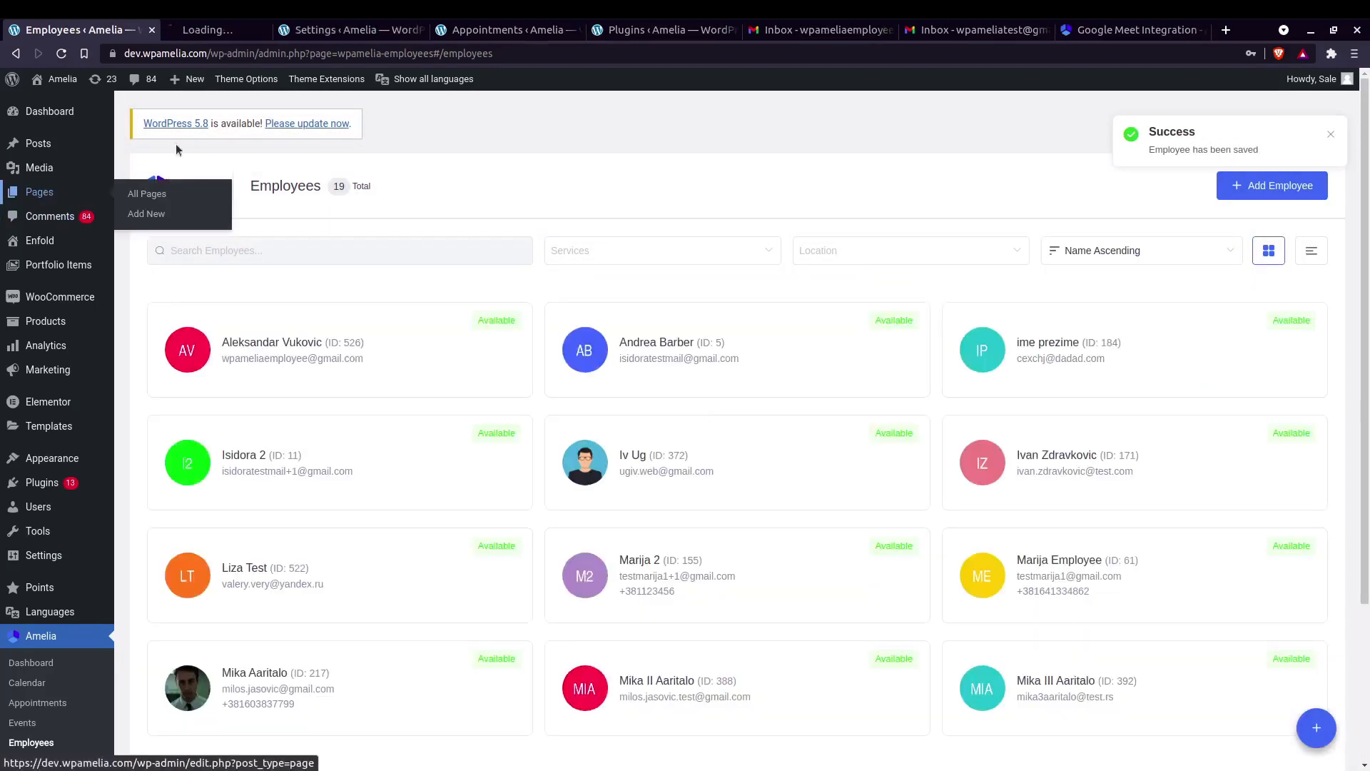
Step: Open the Google Meet page from All Pages in a new tab
click(146, 194)
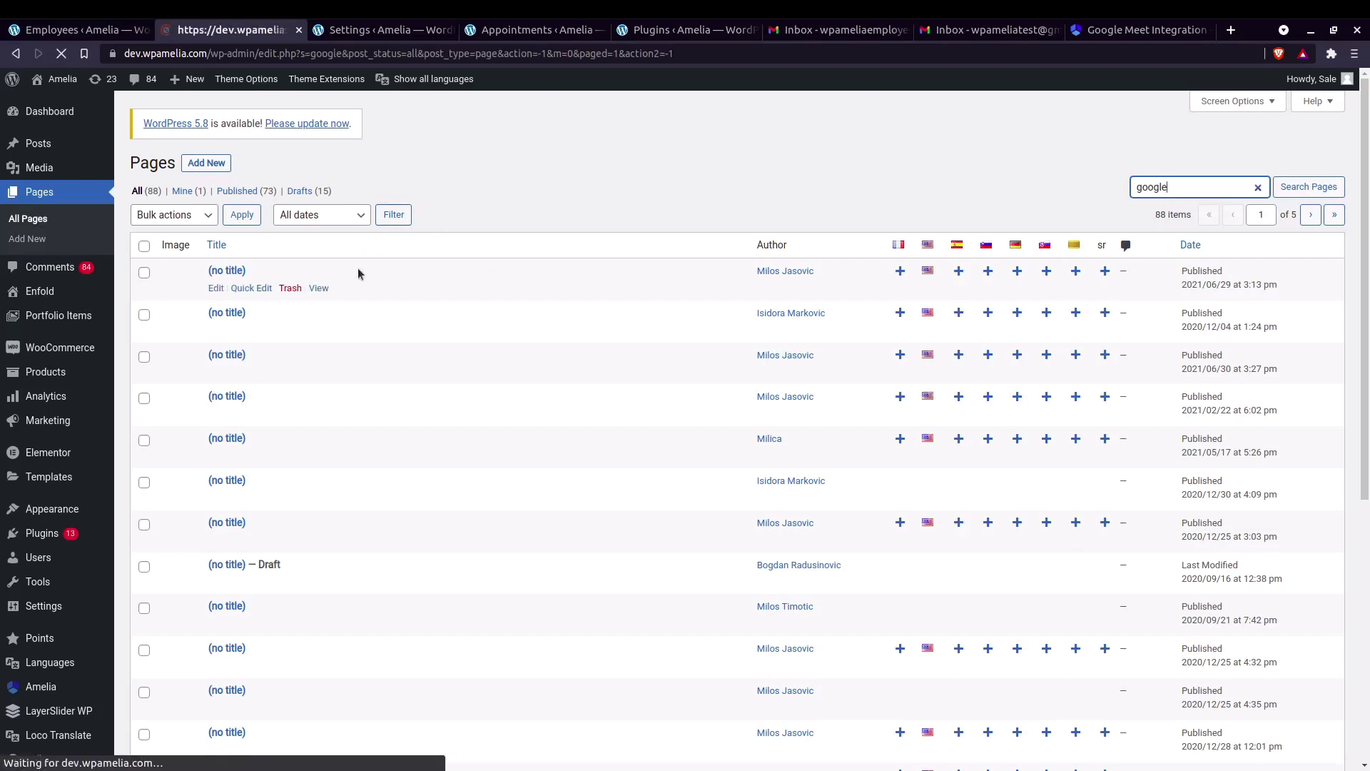
right_click(318, 287)
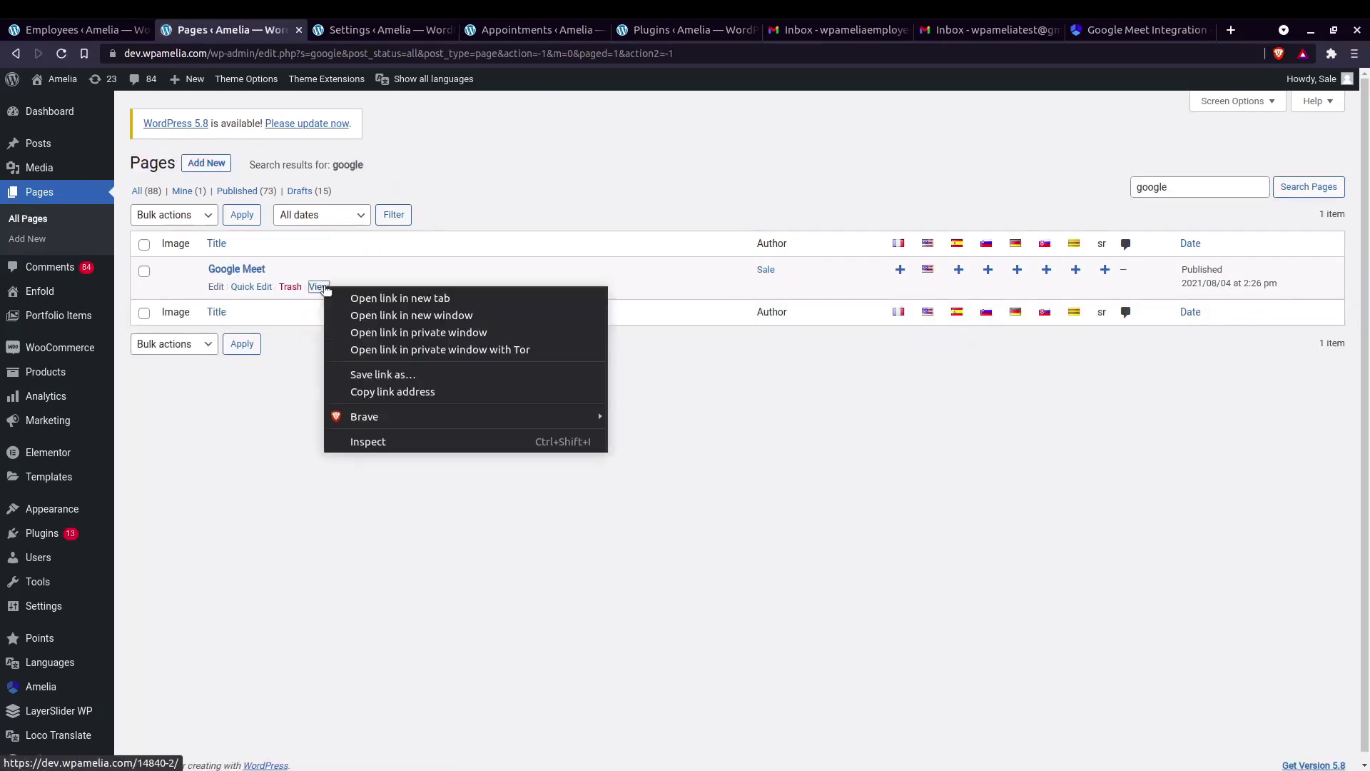
click(419, 331)
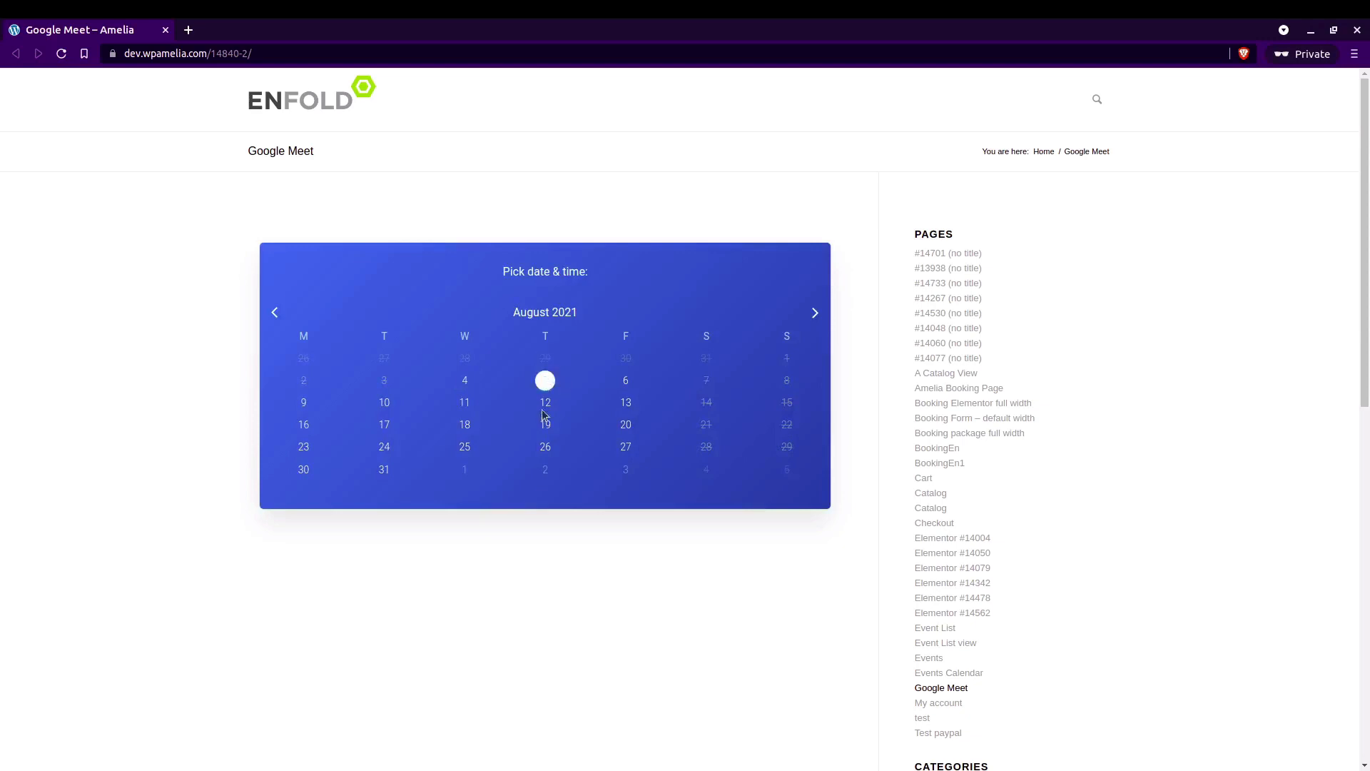
Step: Book the August 5, 09:00 slot, enter the customer's name and email, and confirm
click(546, 380)
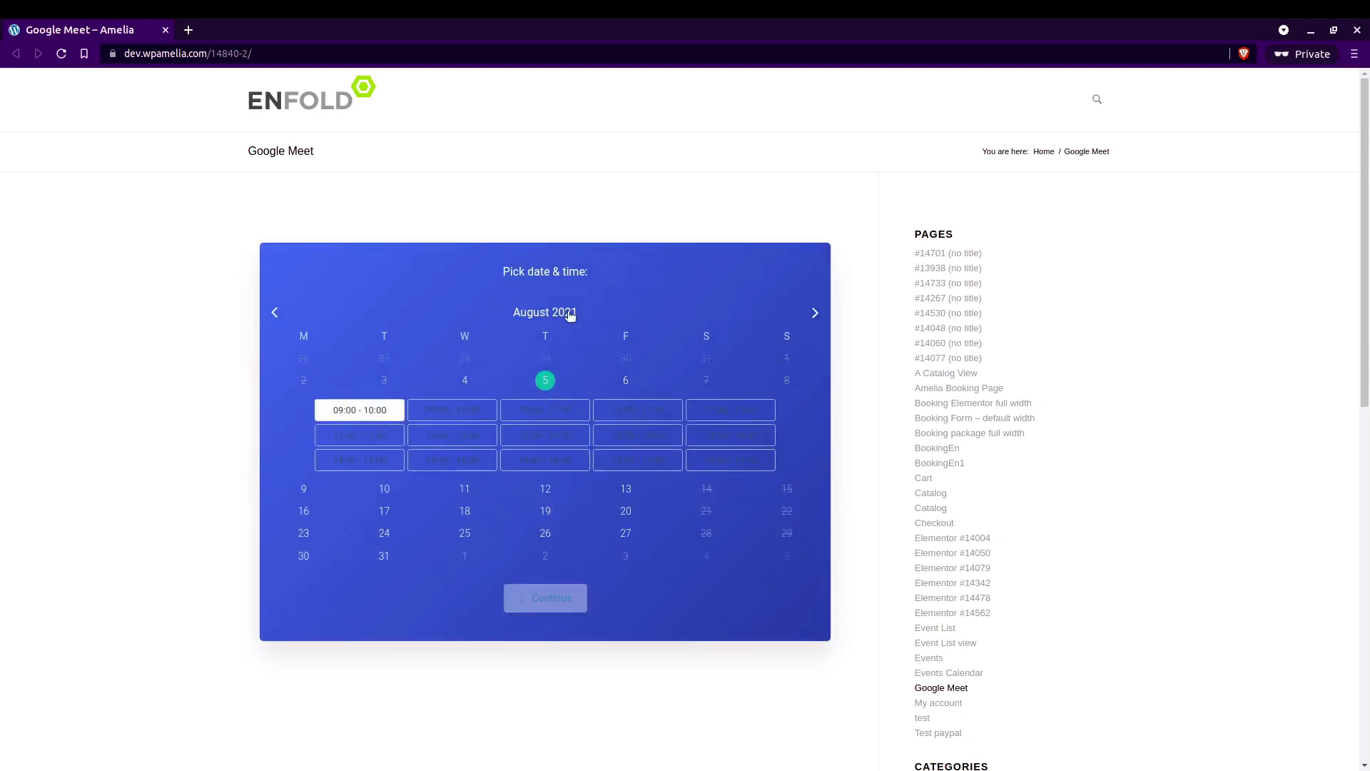
click(546, 597)
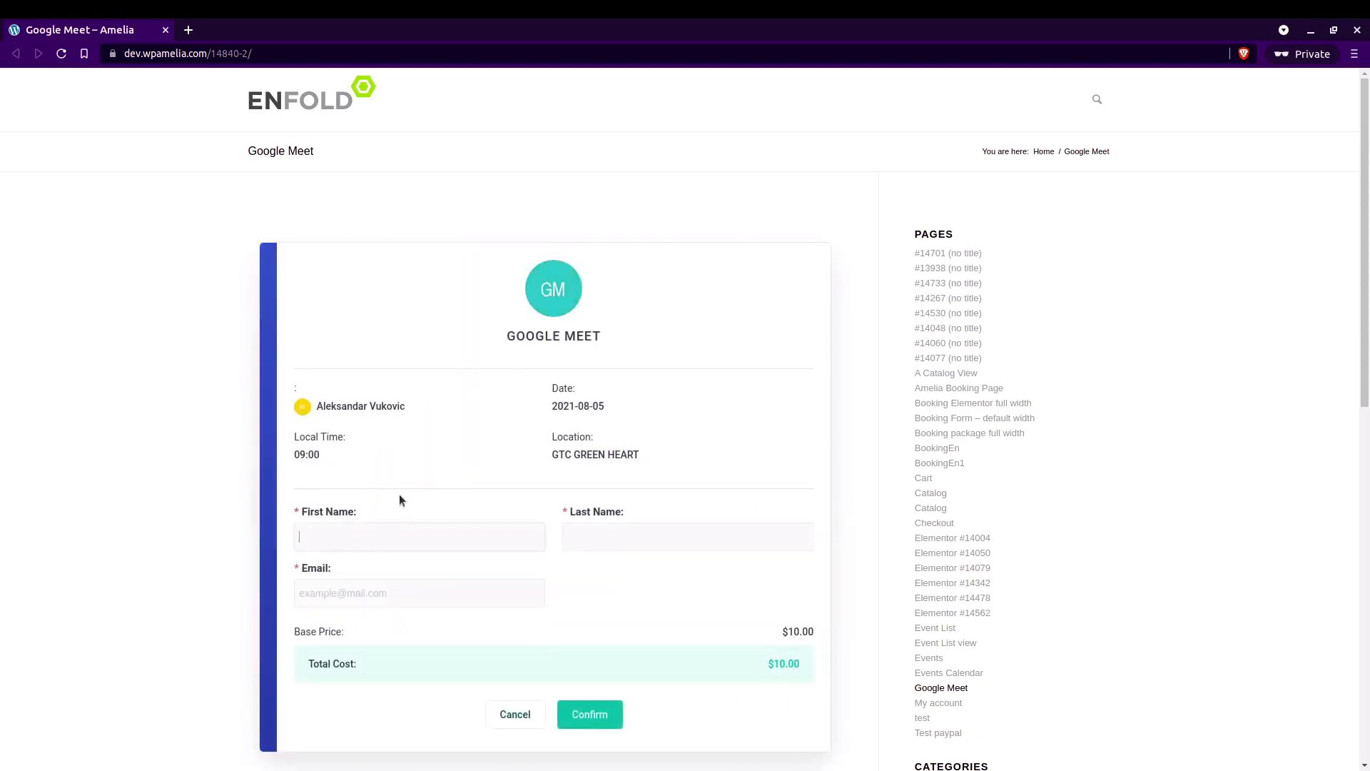
text(Meet)
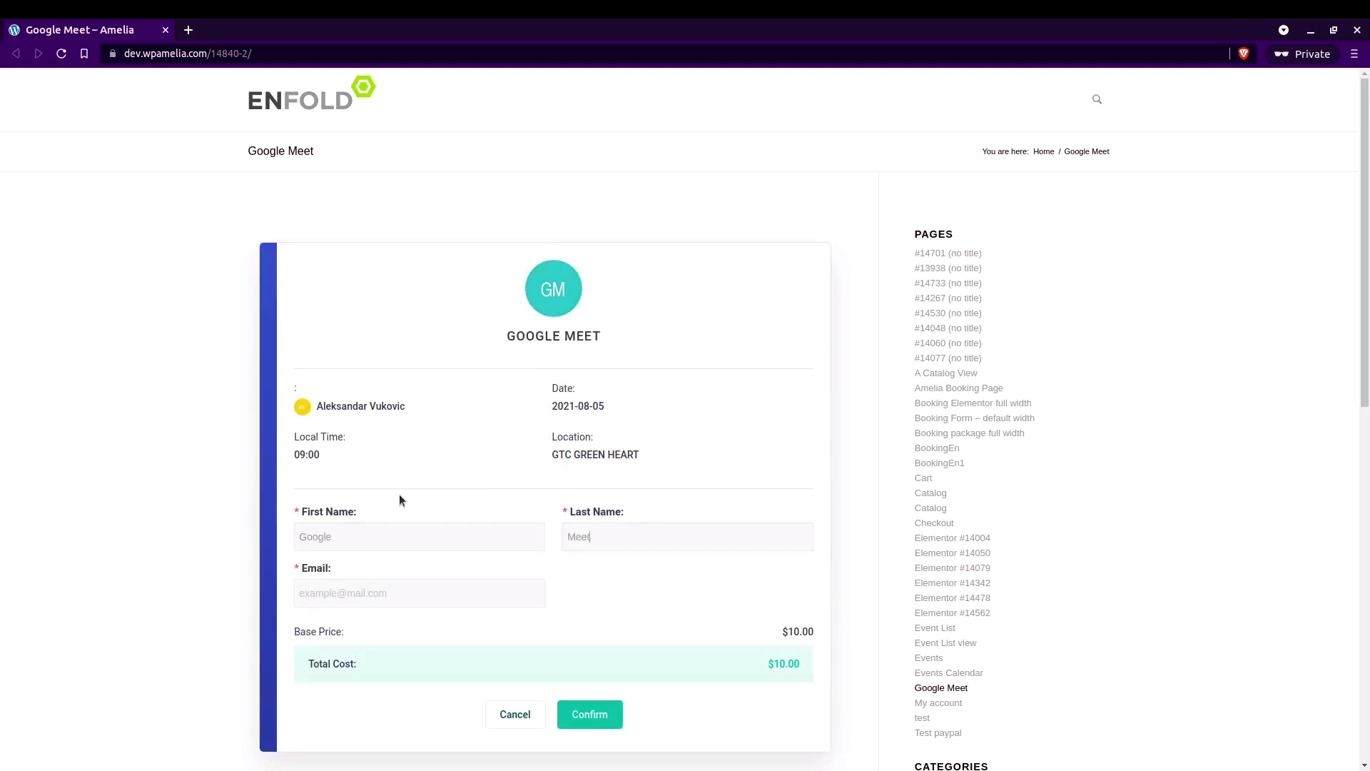
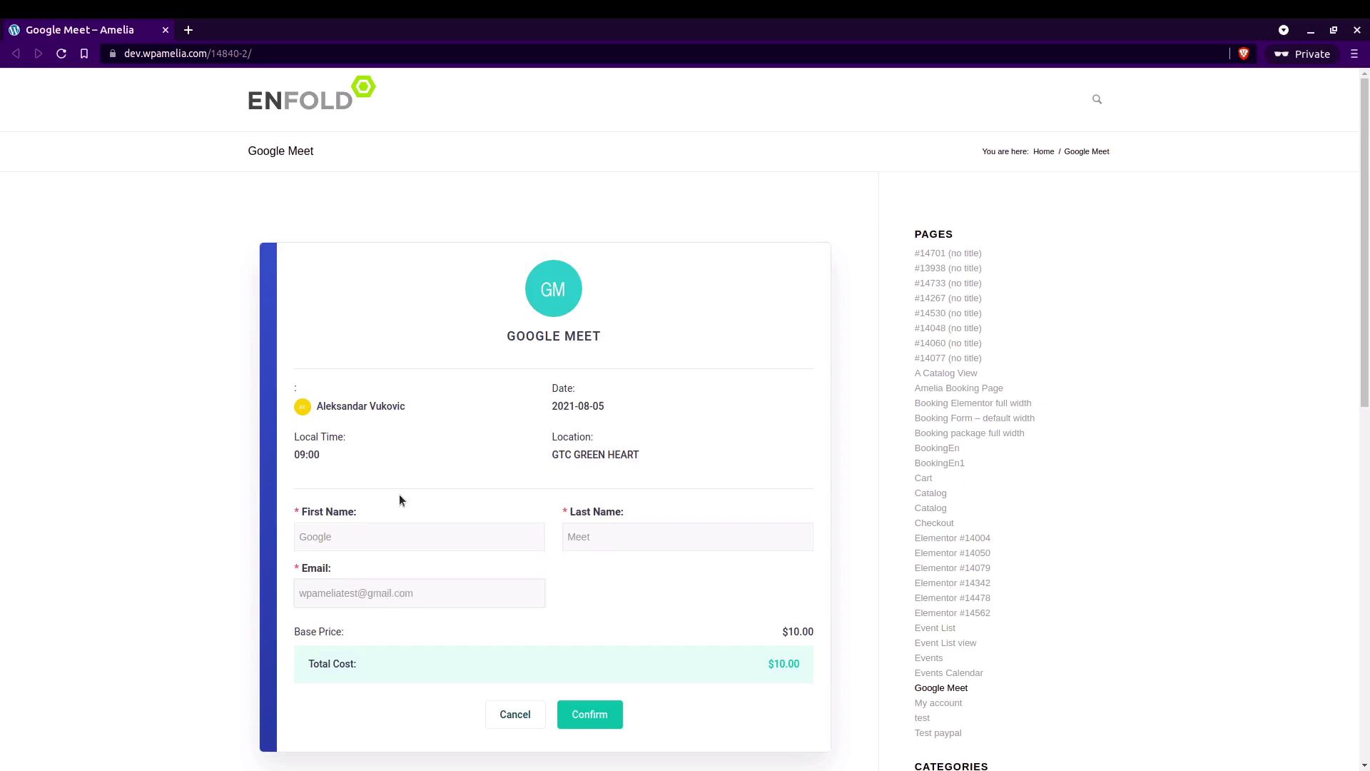
click(590, 715)
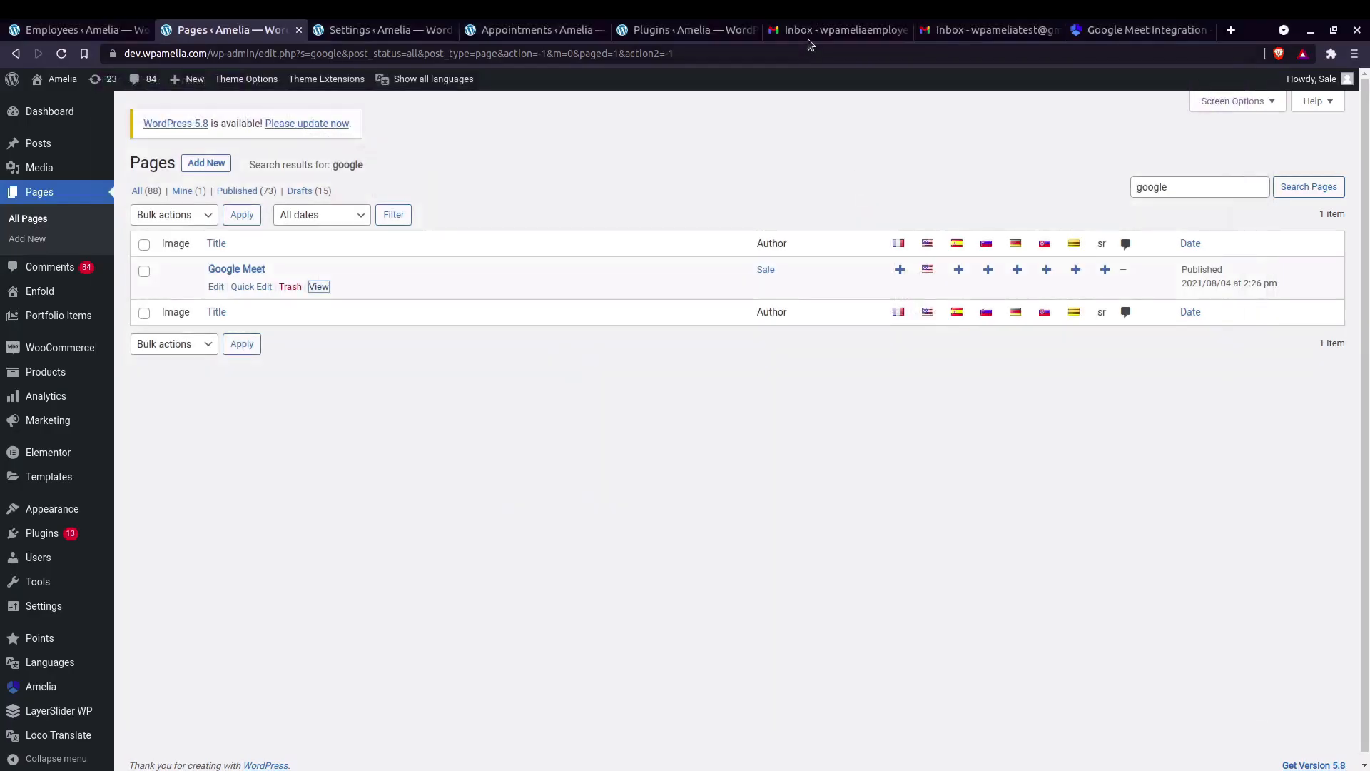
Step: Check the employee Gmail's signed-in accounts, then move to the customer's Gmail inbox
click(835, 30)
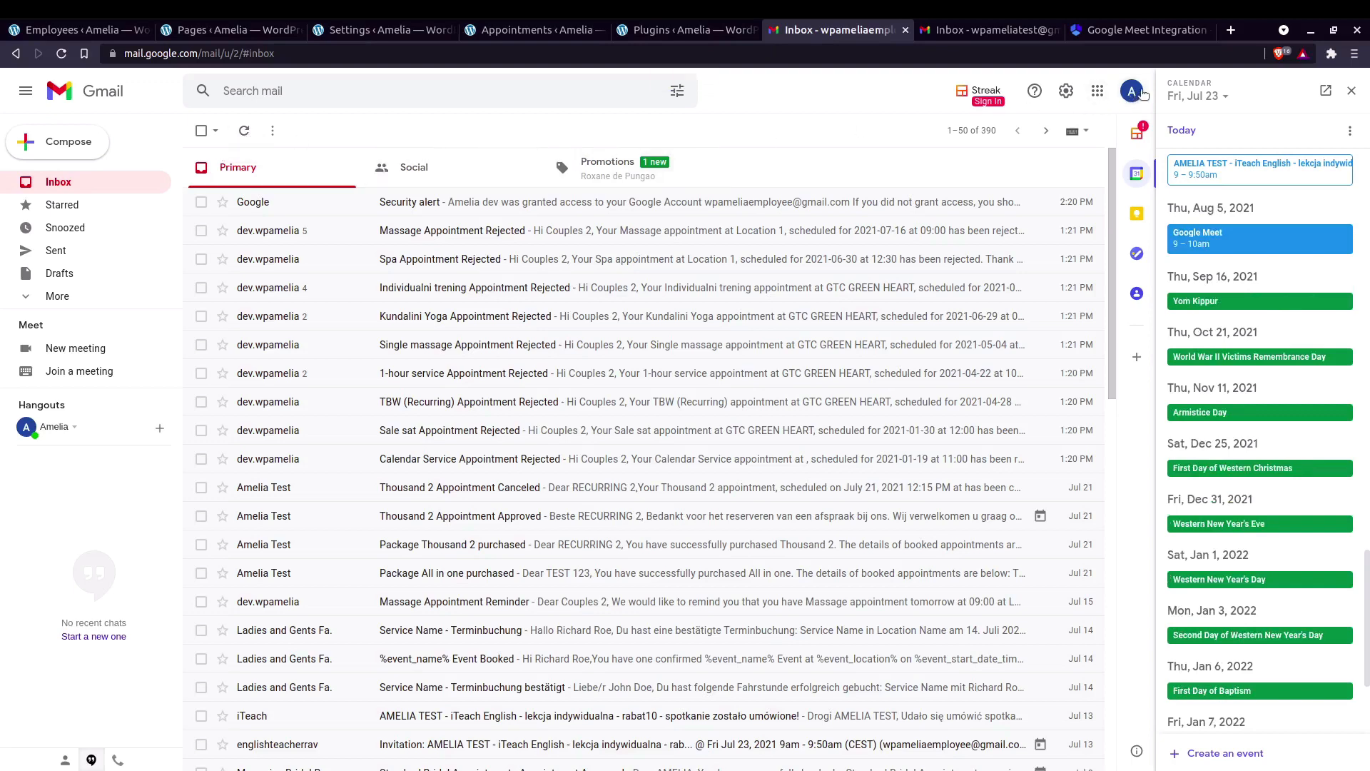
click(1132, 91)
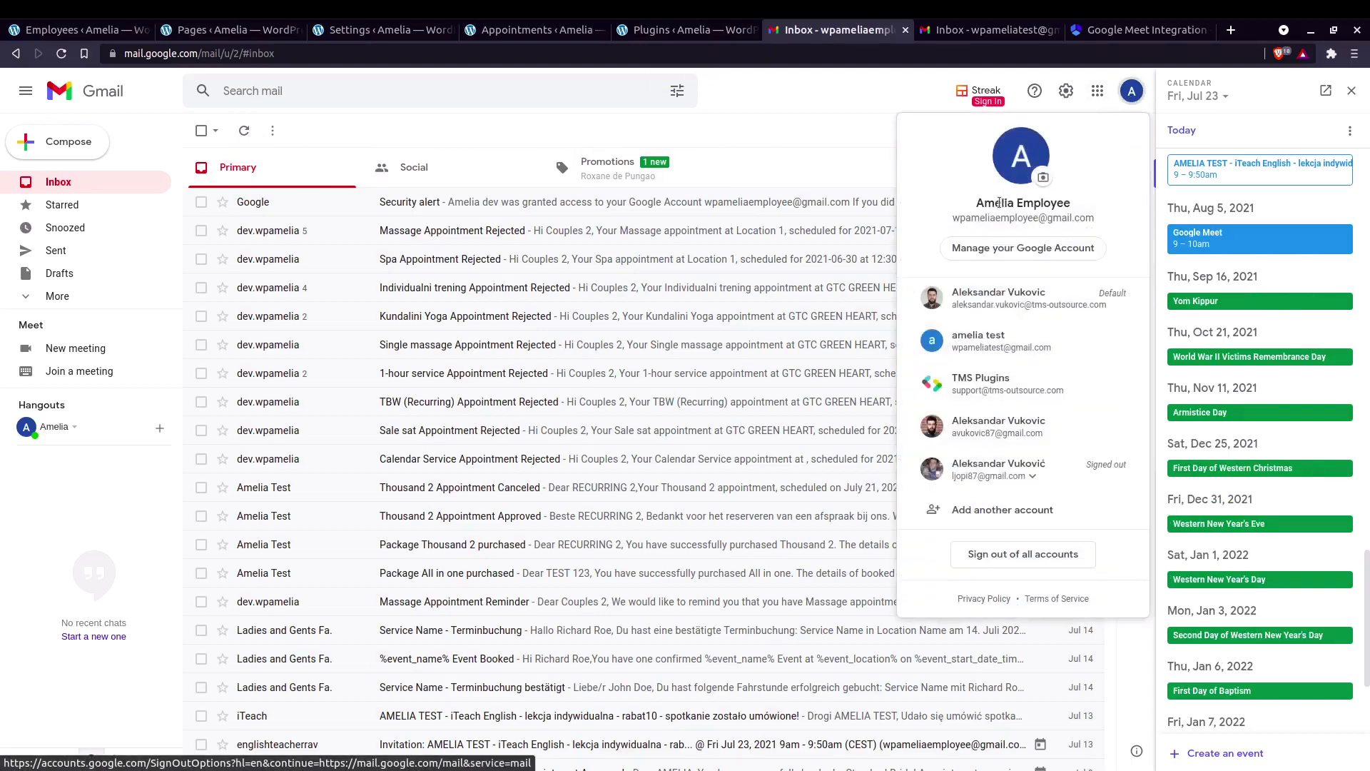
double_click(995, 218)
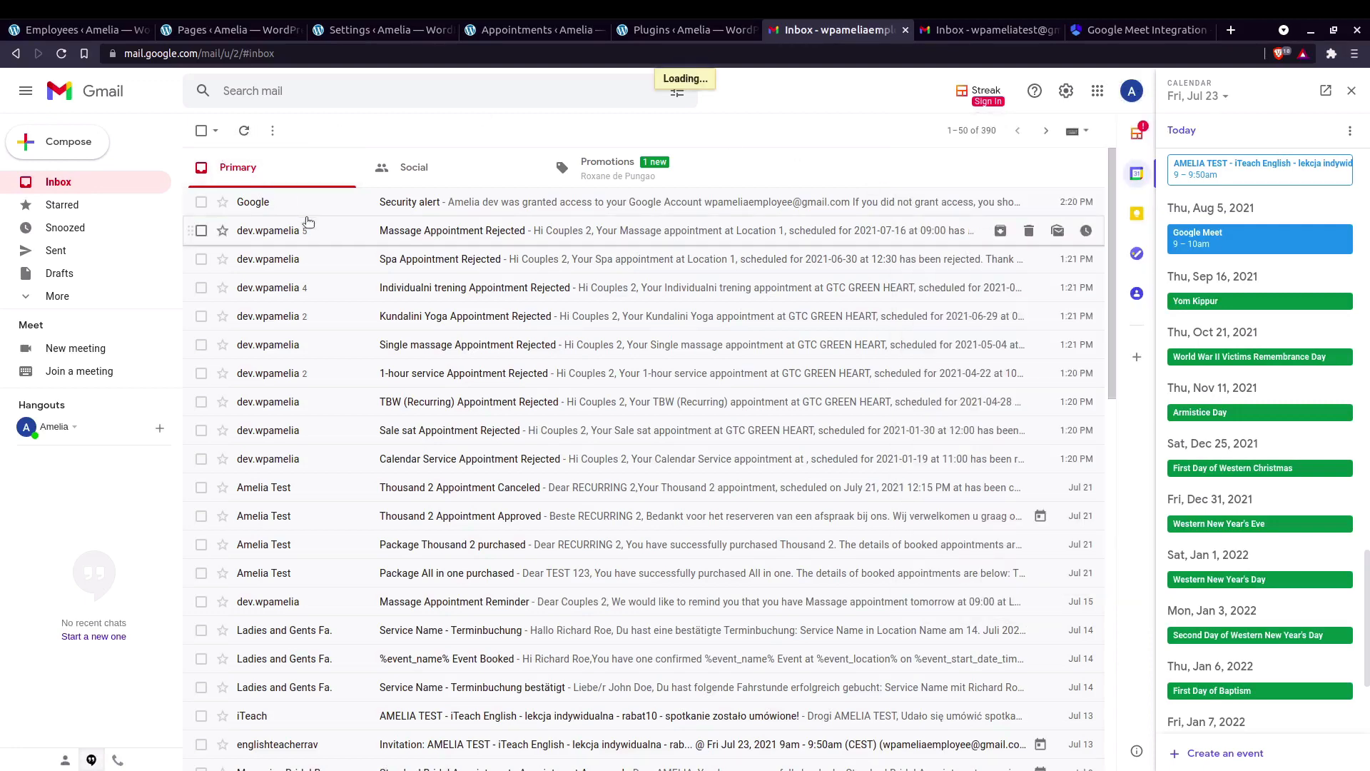
click(995, 29)
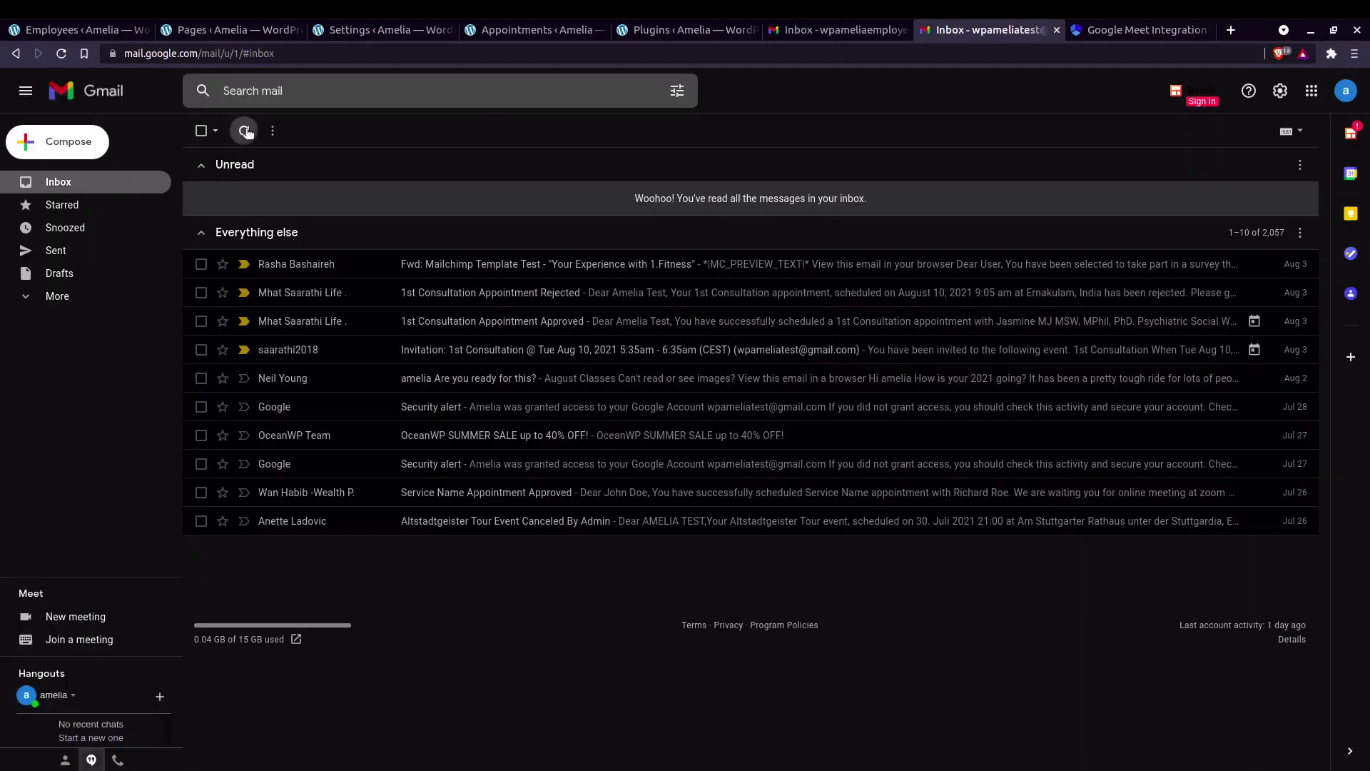
Step: Refresh the inbox and accept the Google Meet invitation for Thu Aug 5, 9am–10am
click(245, 131)
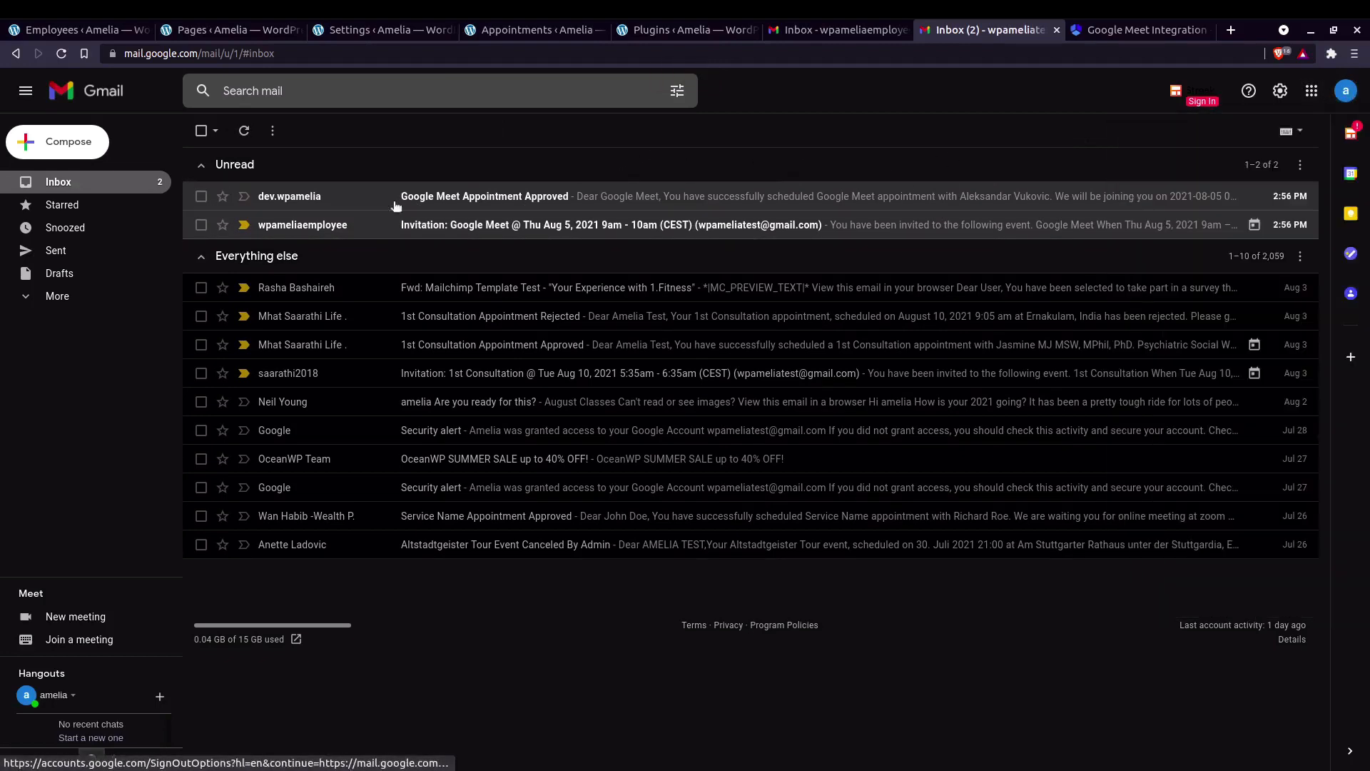
mouse_move(508, 230)
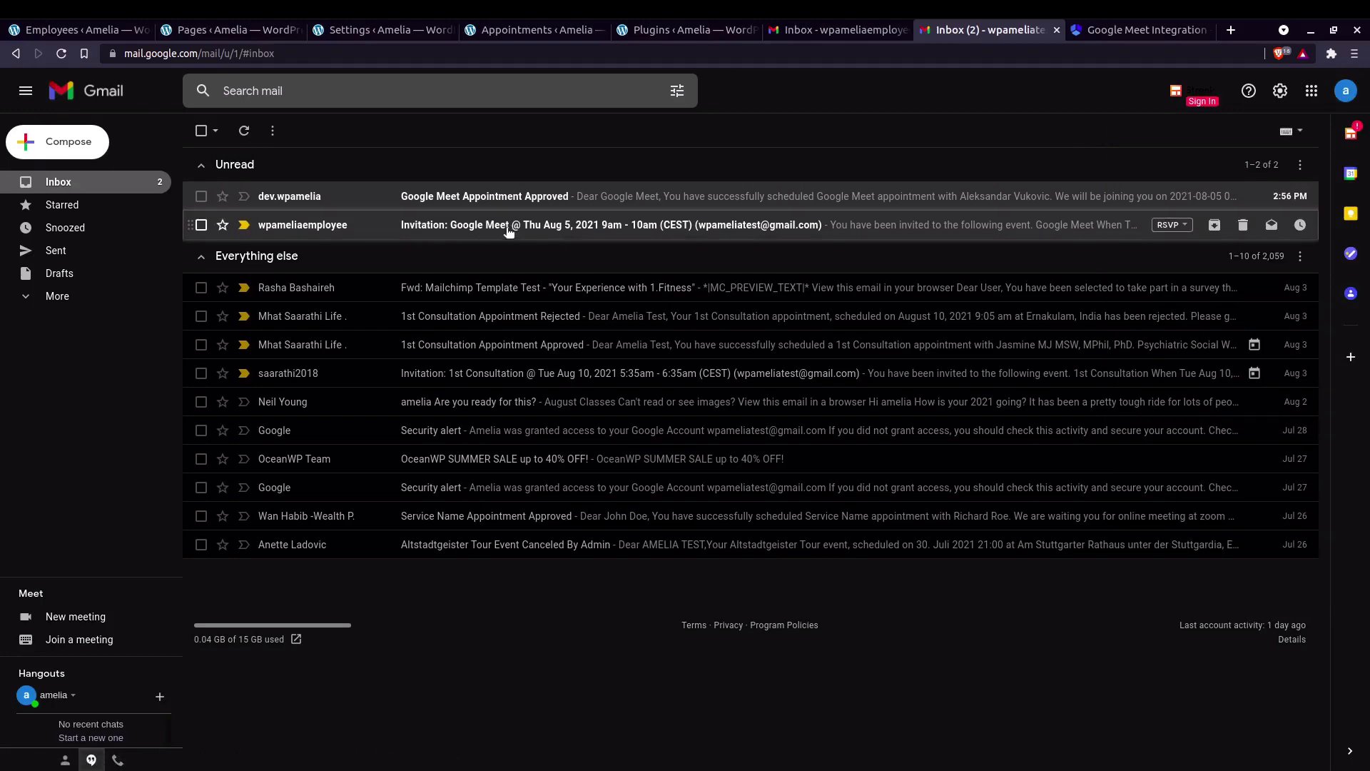
click(509, 224)
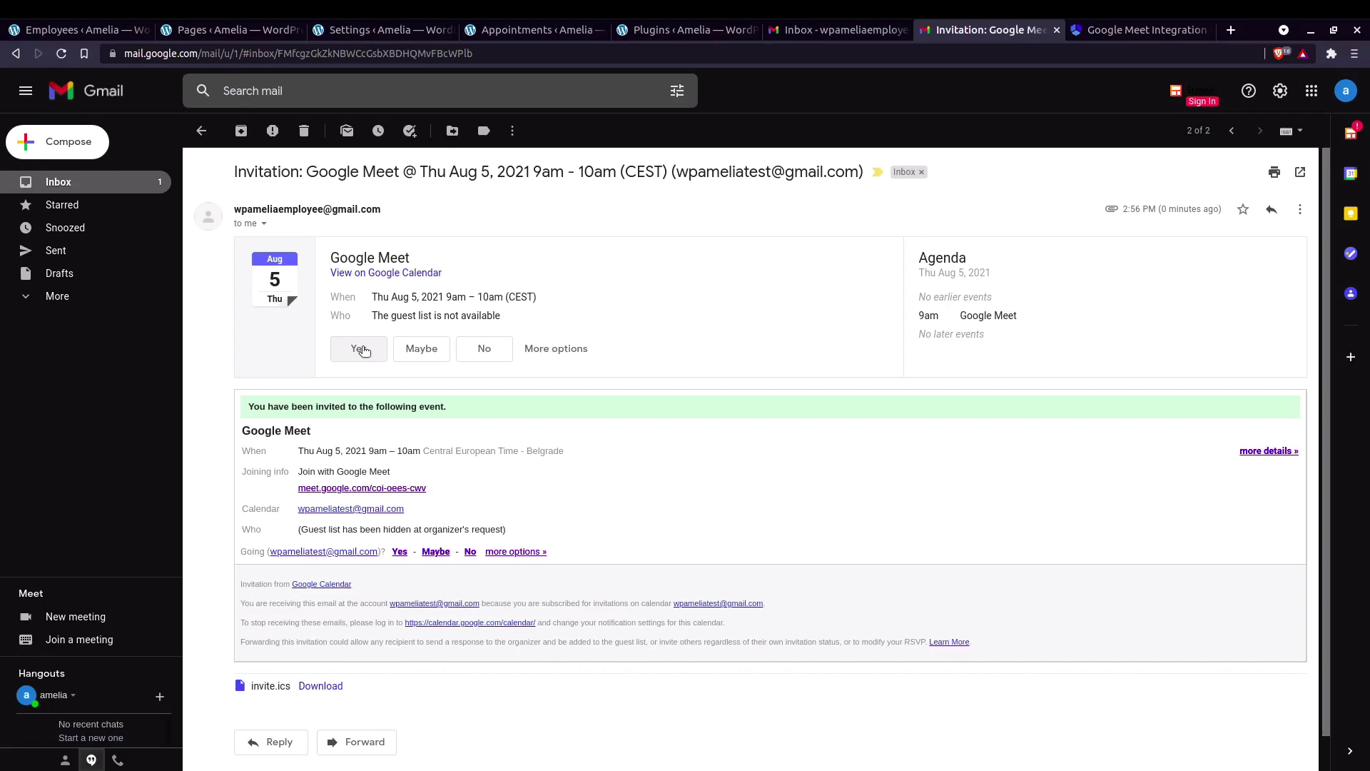
click(358, 348)
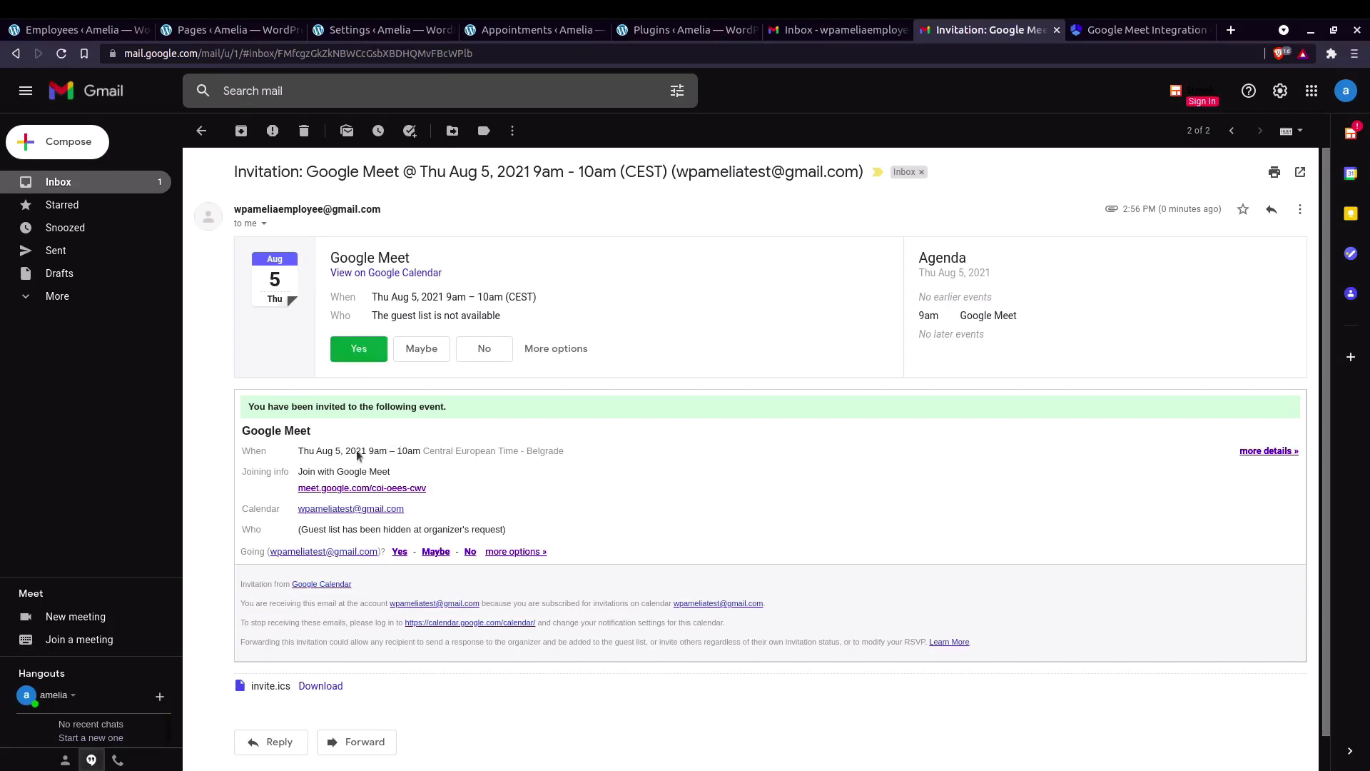
mouse_move(349, 492)
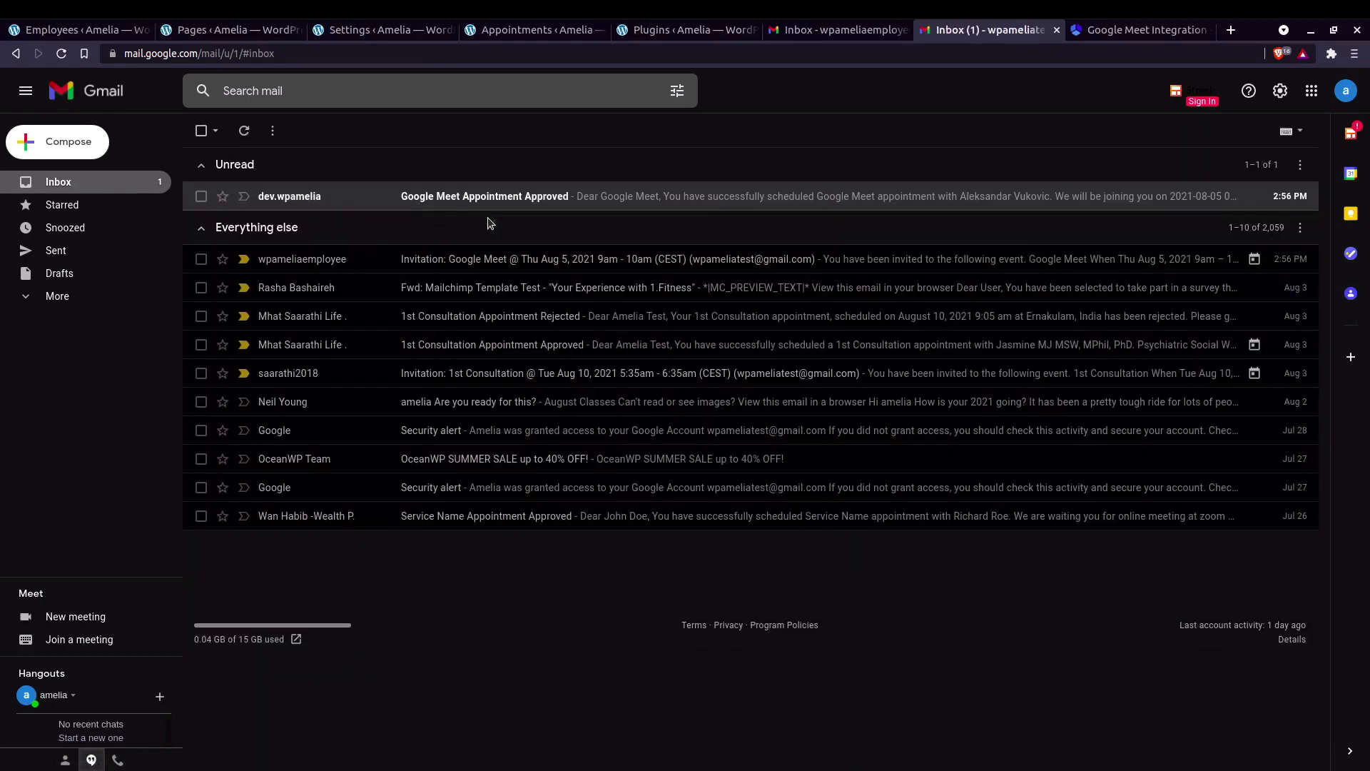
mouse_move(582, 204)
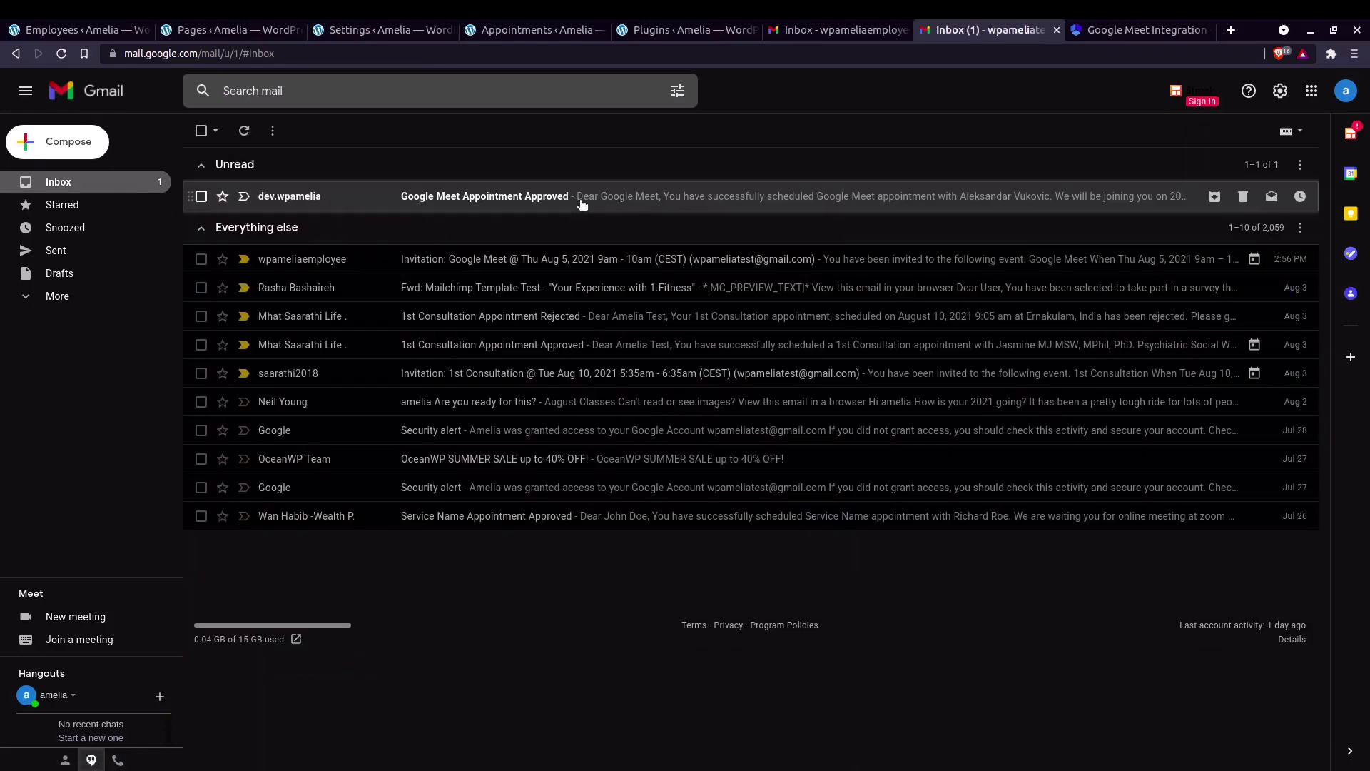
Step: Open the 'Google Meet Appointment Approved' email from the Unread section
click(485, 197)
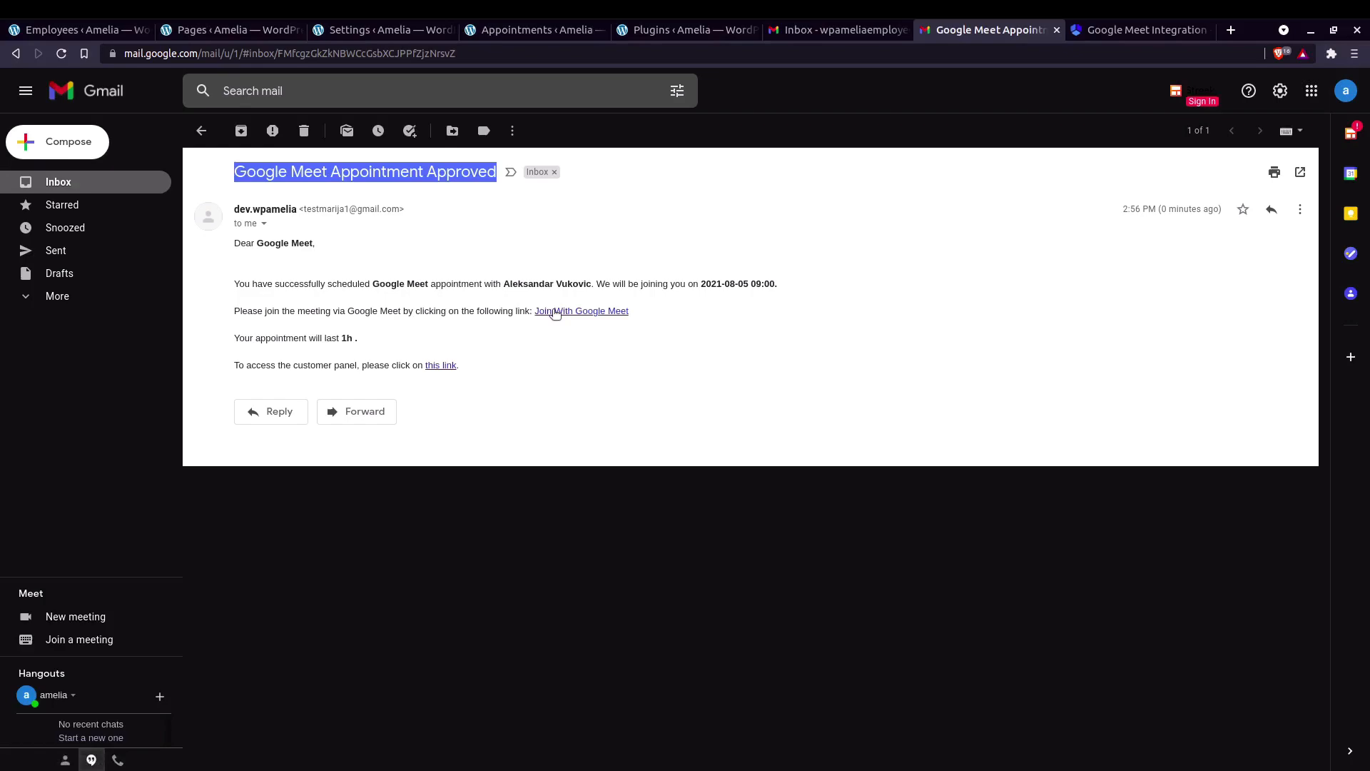
mouse_move(571, 310)
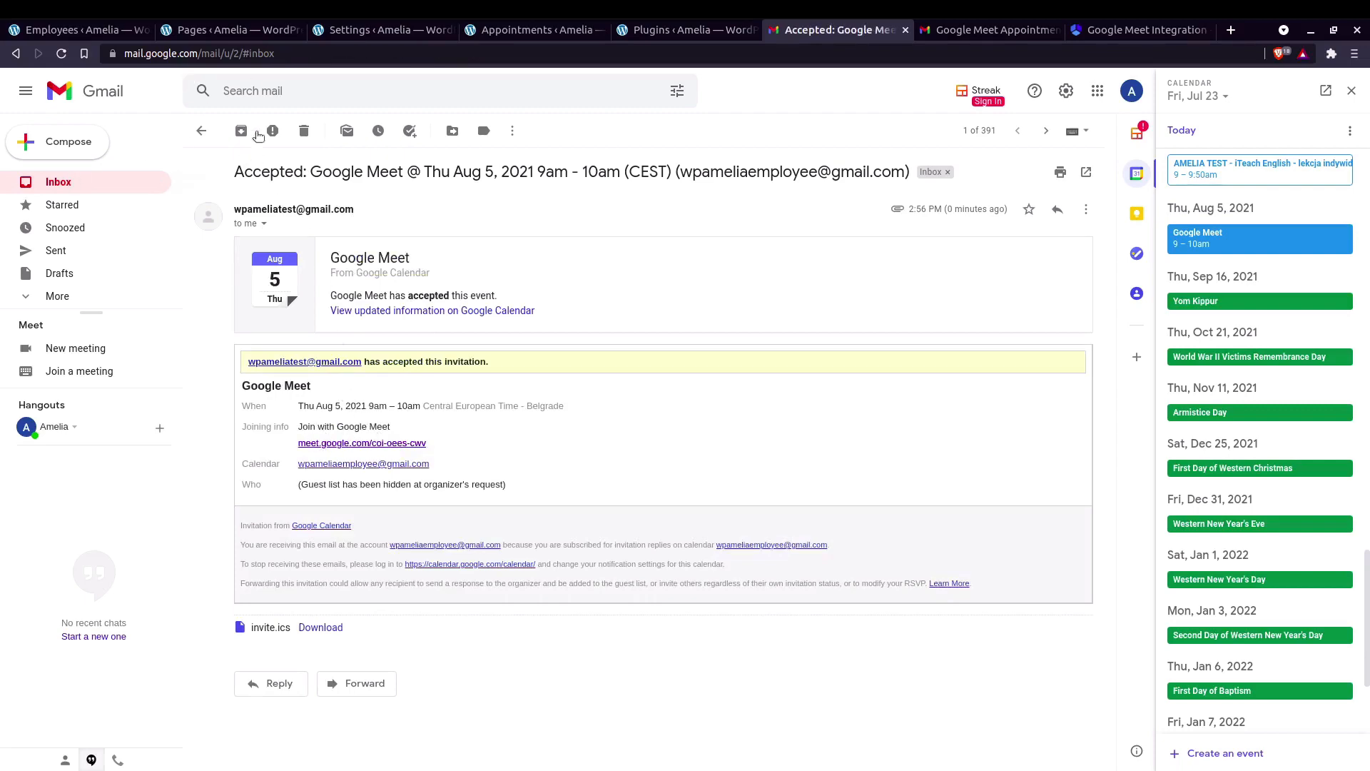
Step: Return to the employee inbox and view the Aug 5 Google Meet event details
click(201, 130)
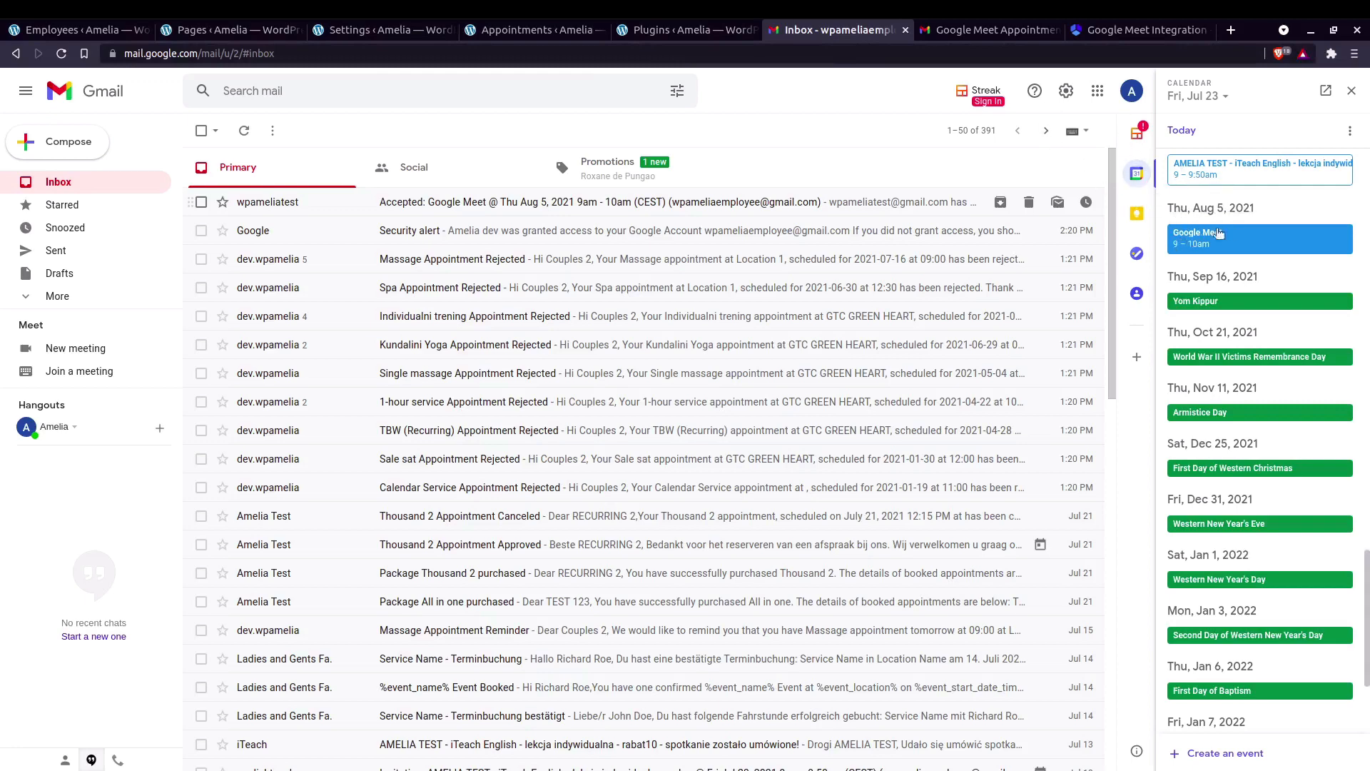
click(1131, 90)
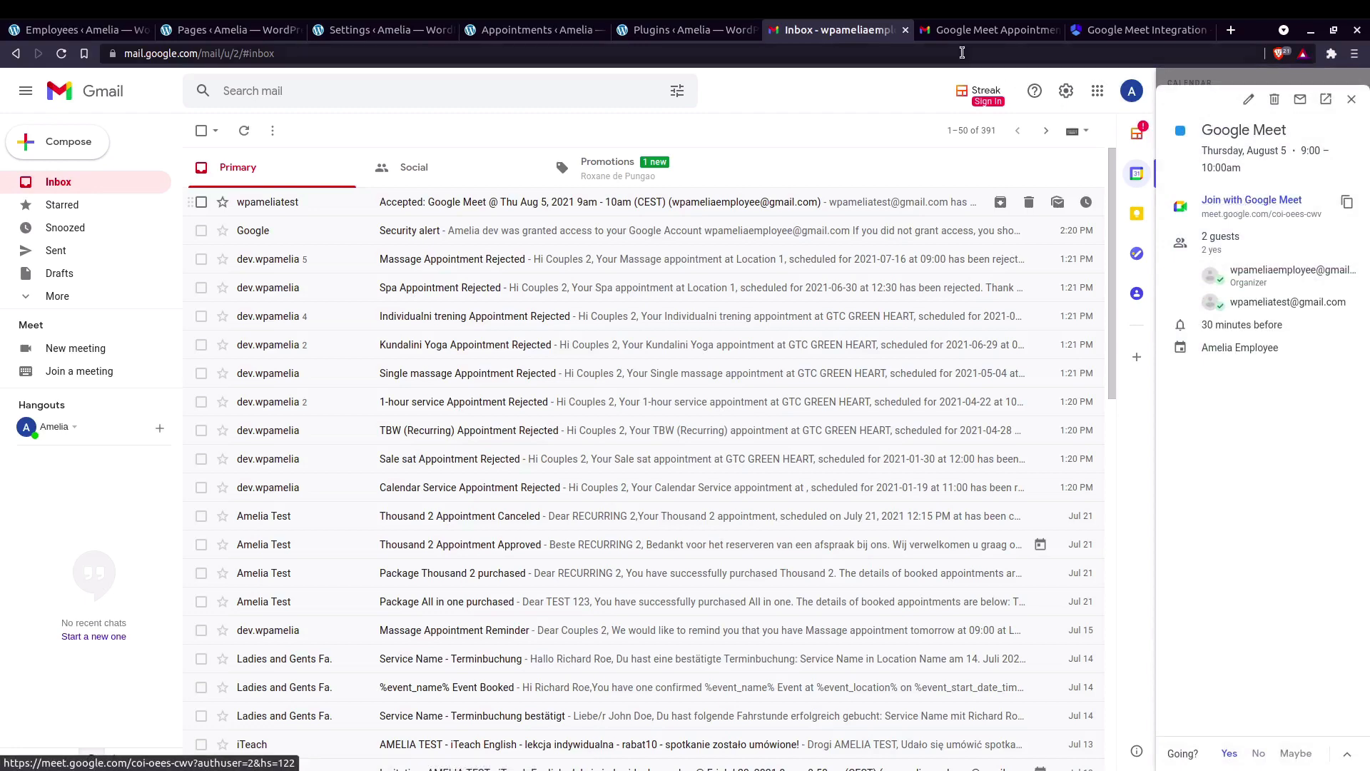
click(989, 30)
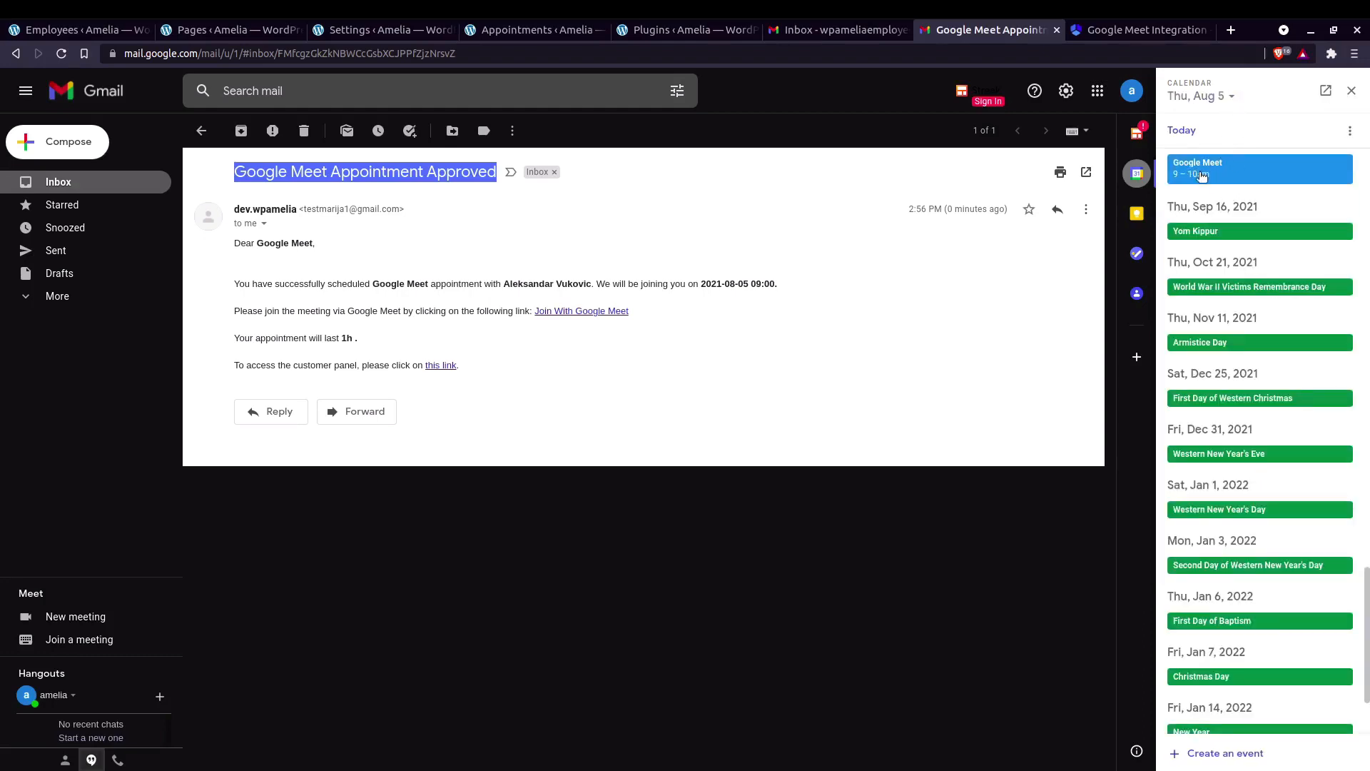
Step: Check the customer's Aug 5 Google Meet event details, then return to Amelia's Employees page
click(1259, 169)
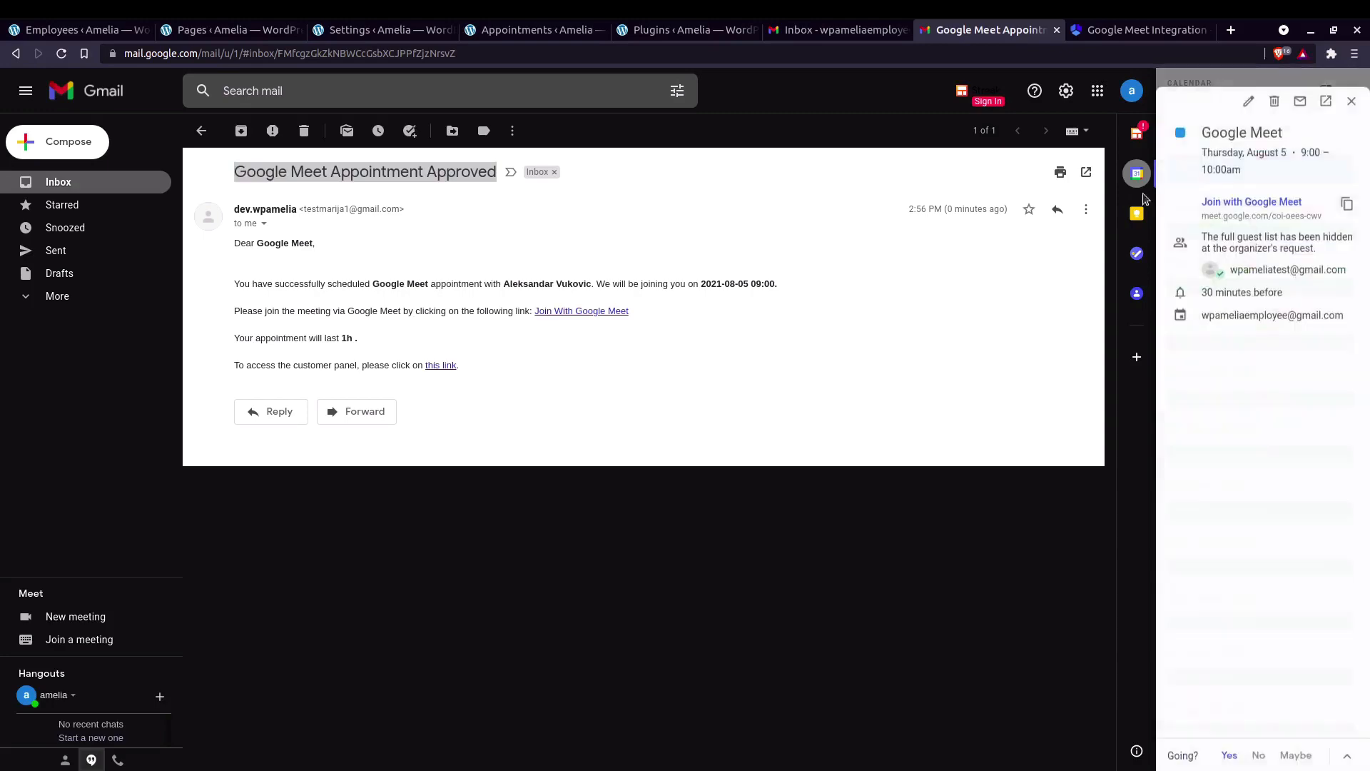
mouse_move(157, 105)
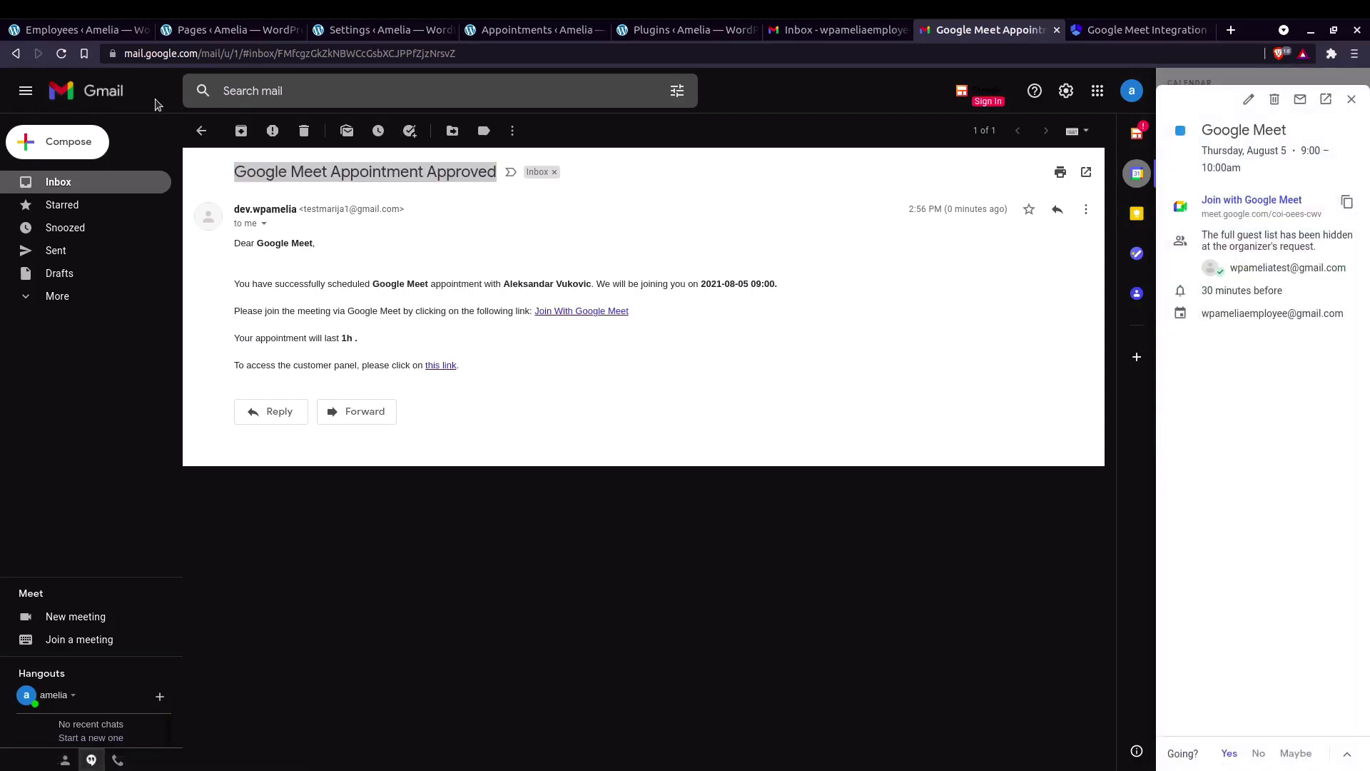
click(74, 30)
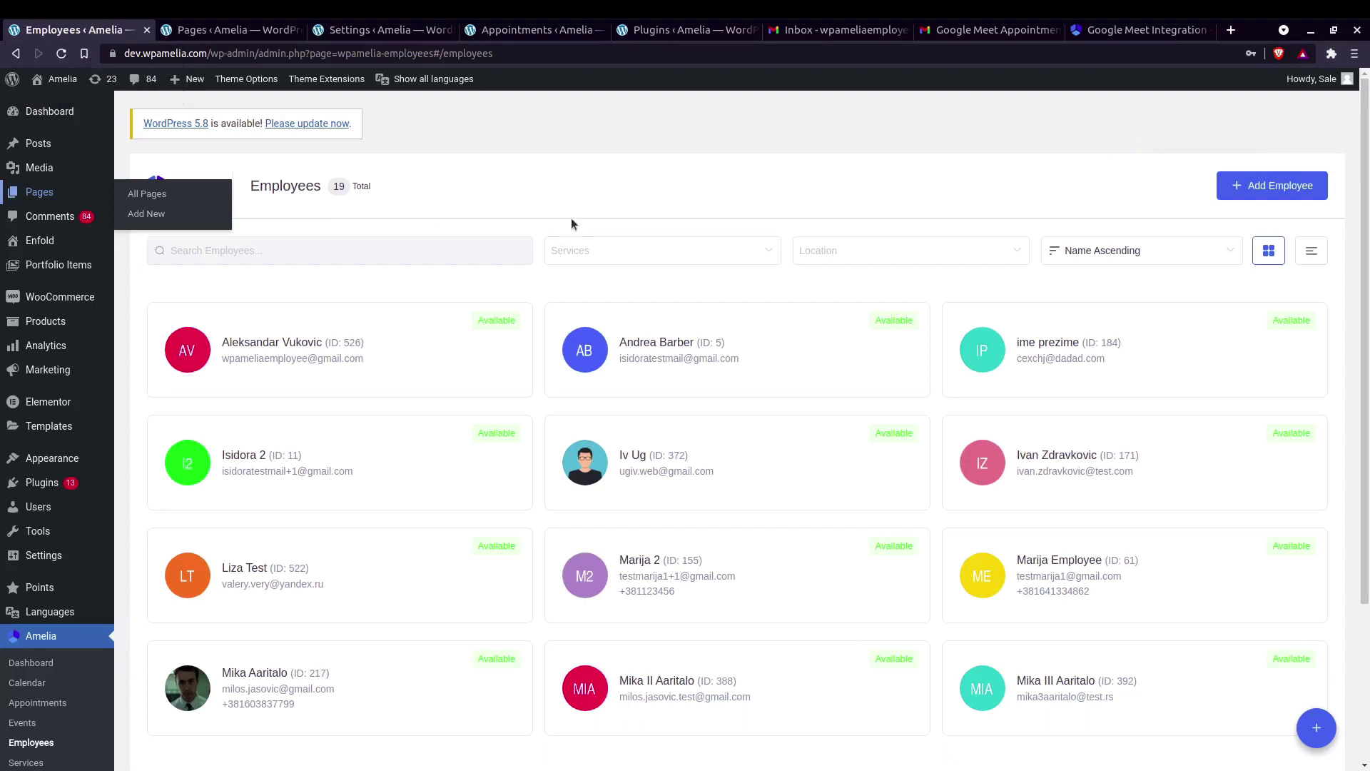
mouse_move(577, 229)
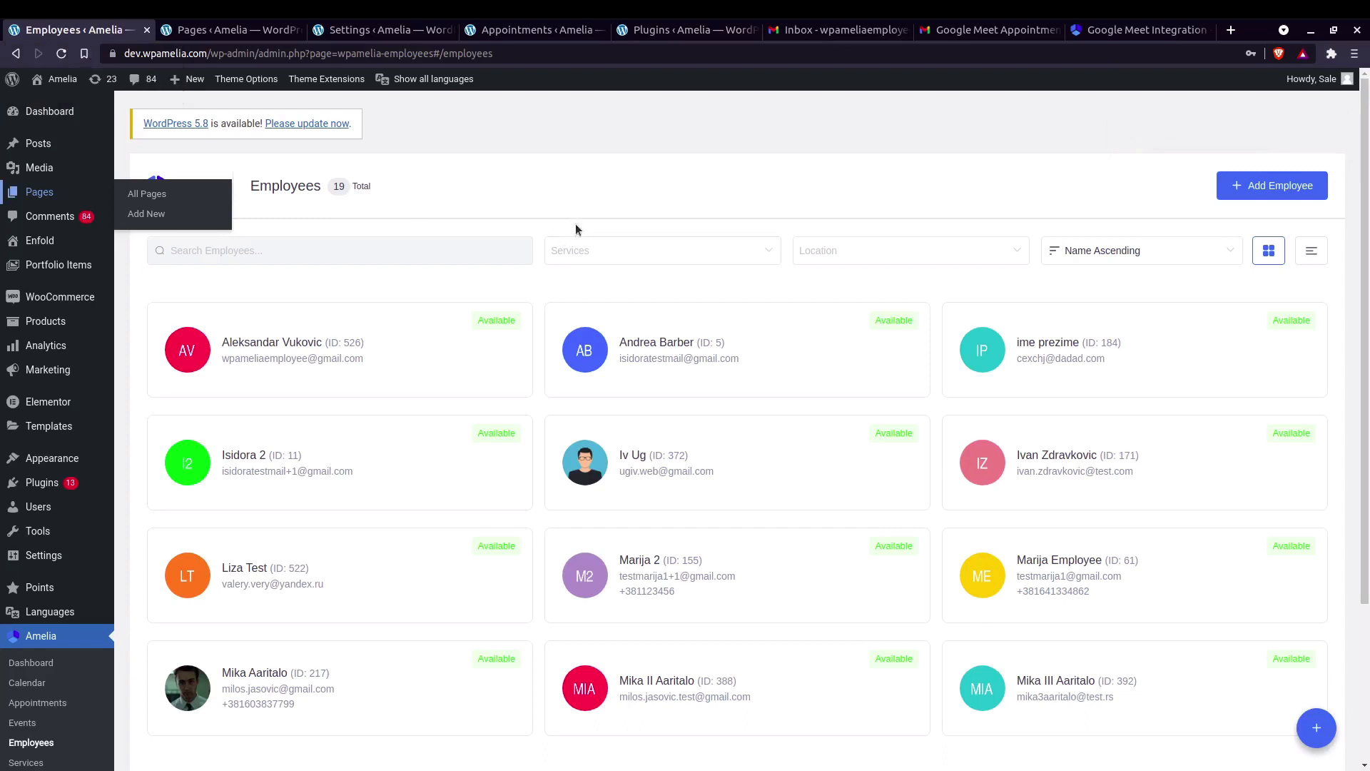